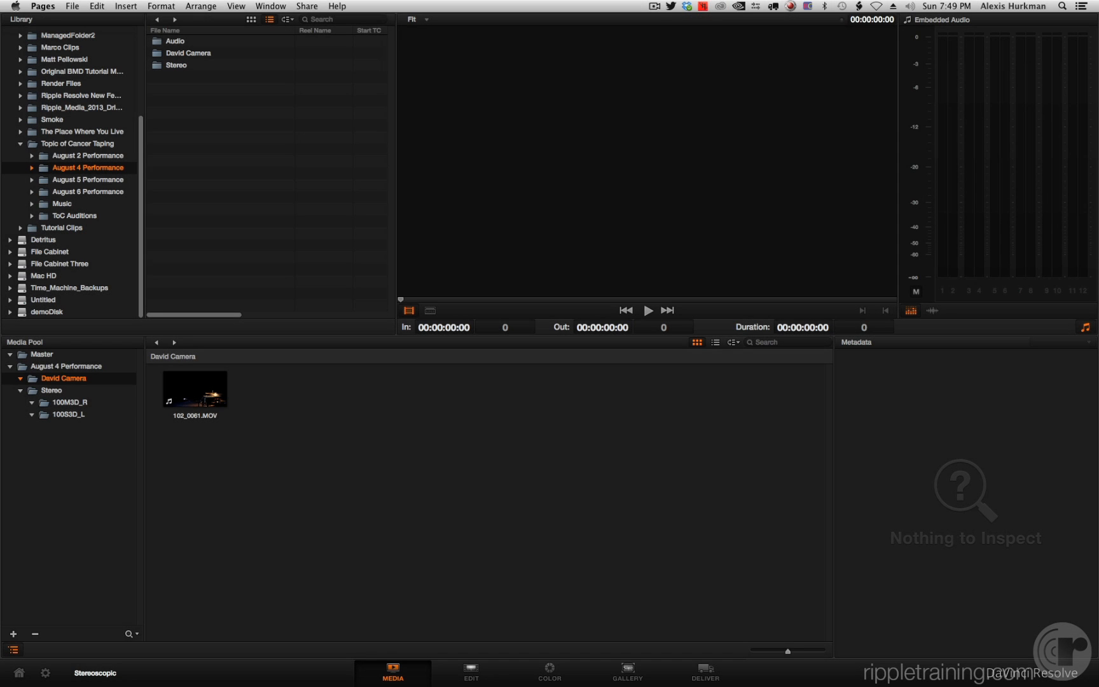
{"action": "mouse_move", "coordinate": [61, 388]}
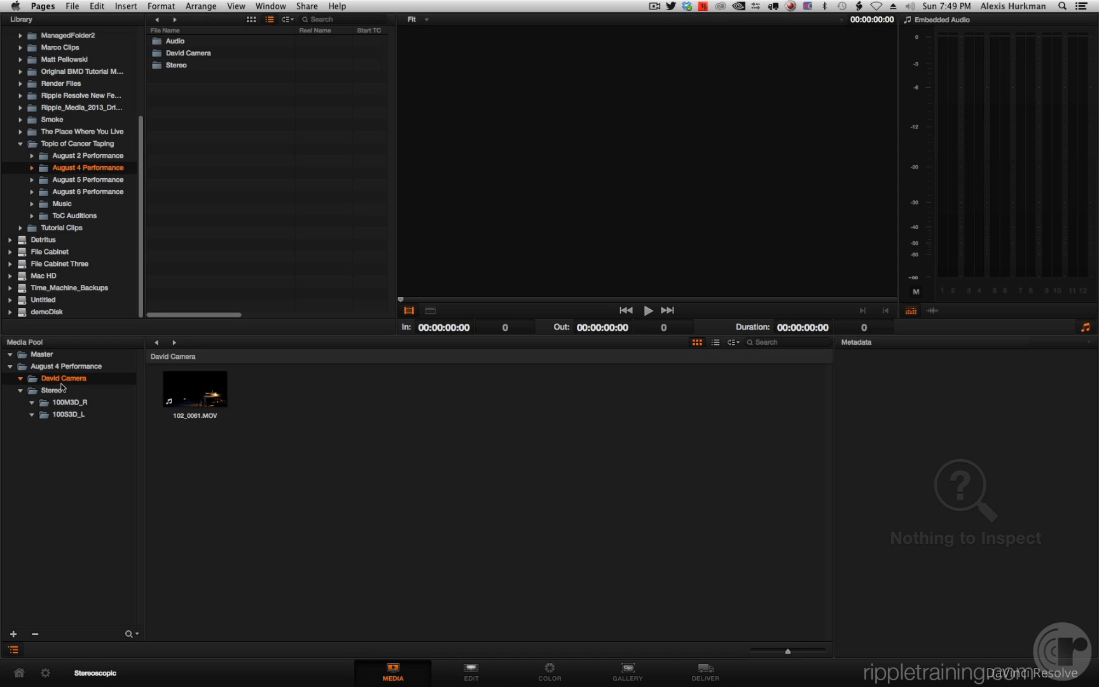
- Select the top-level Master bin holding the August 4 Performance bins
{"action": "left_click", "coordinate": [52, 390]}
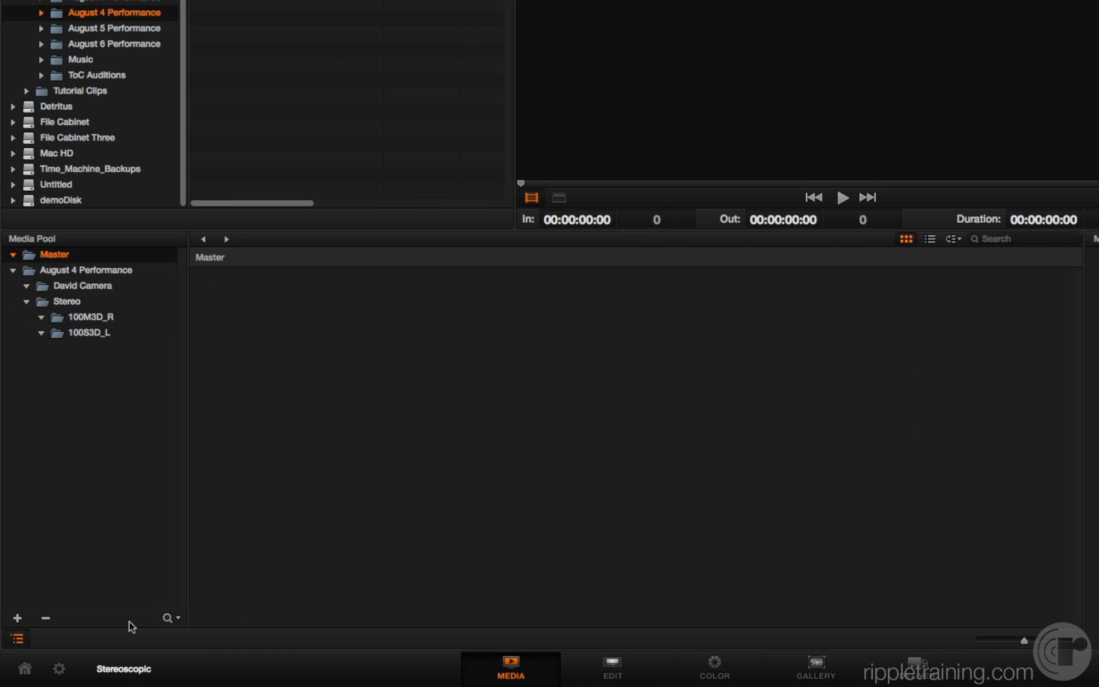
- Add a new media pool bin named Stereo Clips
{"action": "left_click", "coordinate": [17, 617]}
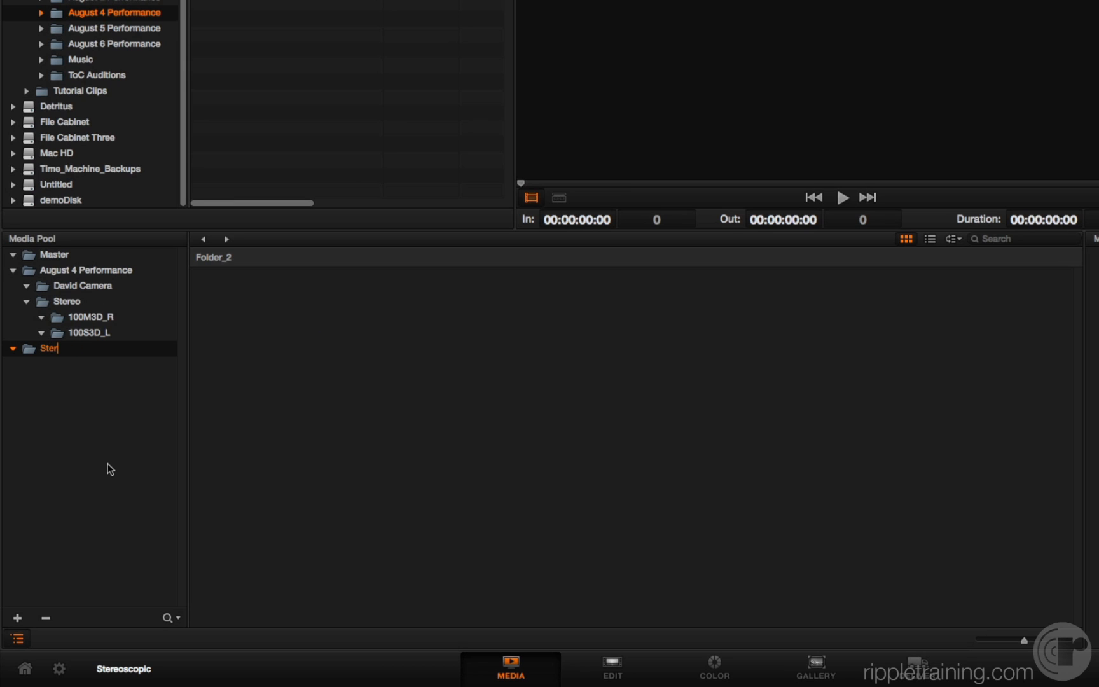
{"action": "type", "text": "Stereo Clips"}
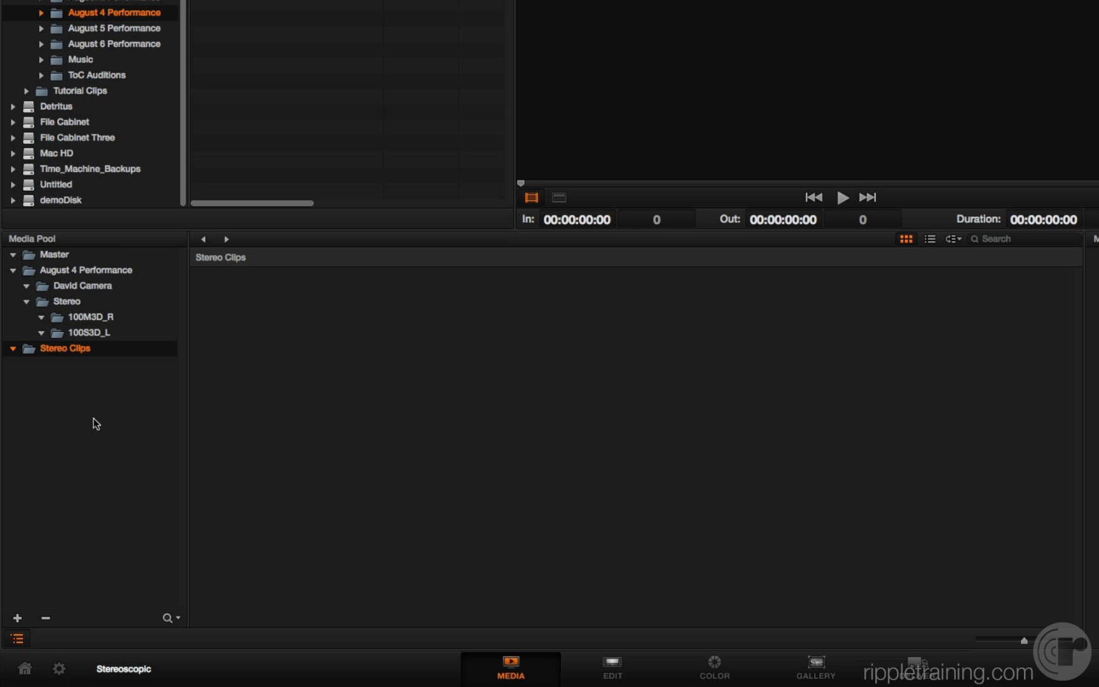
{"action": "mouse_move", "coordinate": [101, 389]}
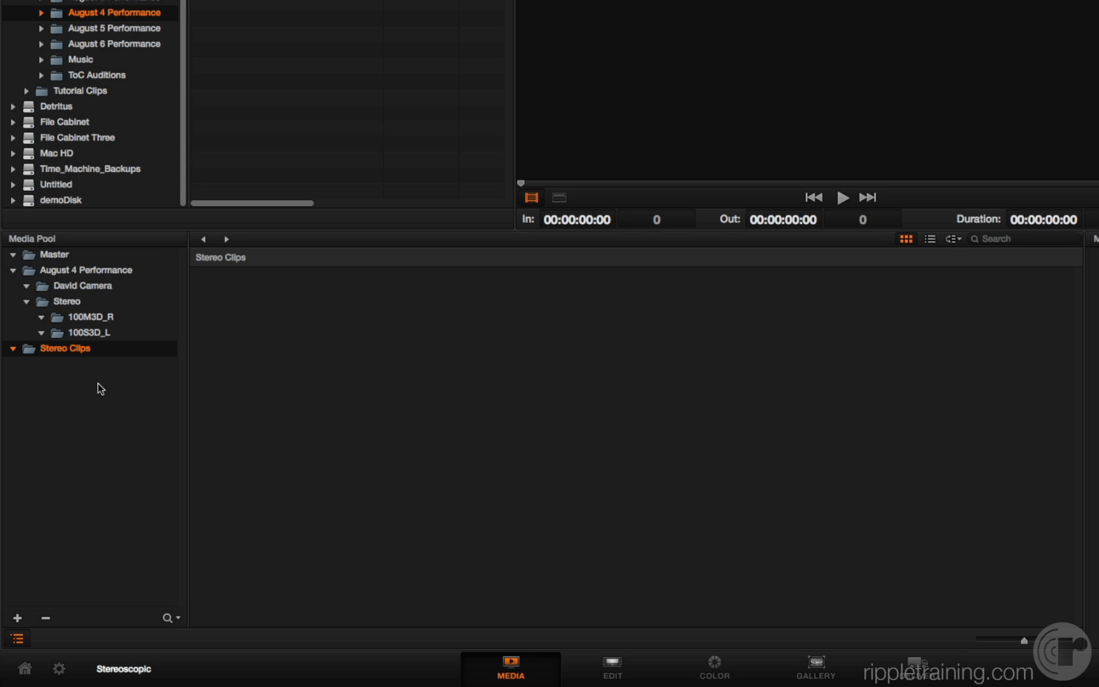
- Browse the 100M3D_R right-eye and 100S3D_L left-eye bins, then view the empty Stereo Clips bin
{"action": "left_click", "coordinate": [89, 316]}
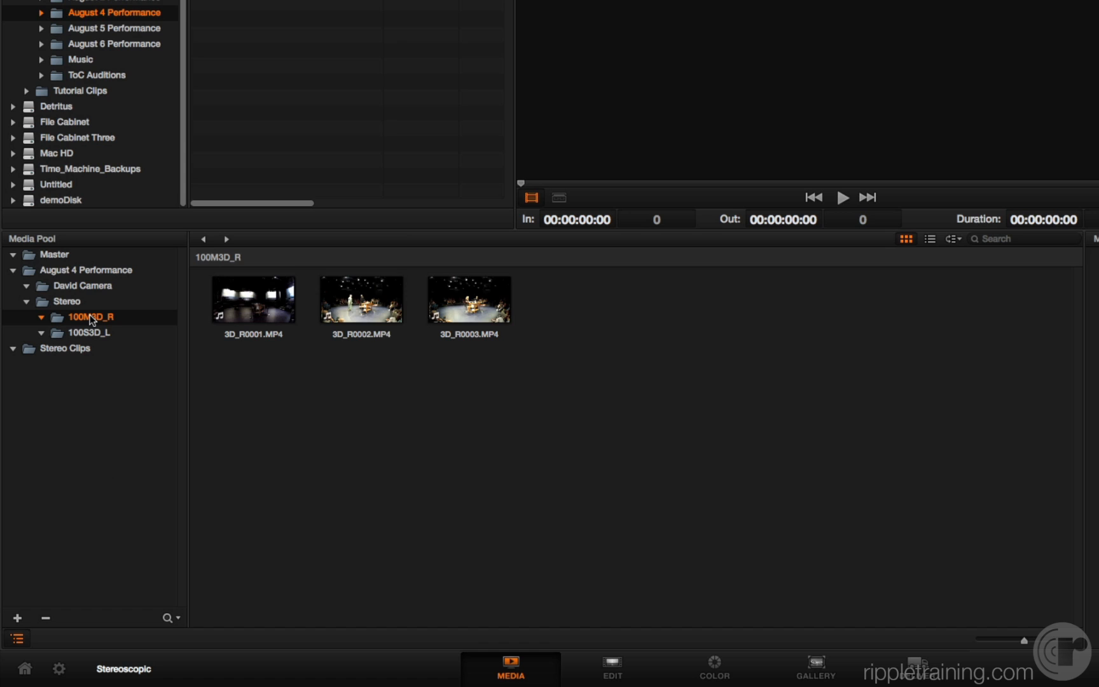
{"action": "left_click", "coordinate": [90, 332]}
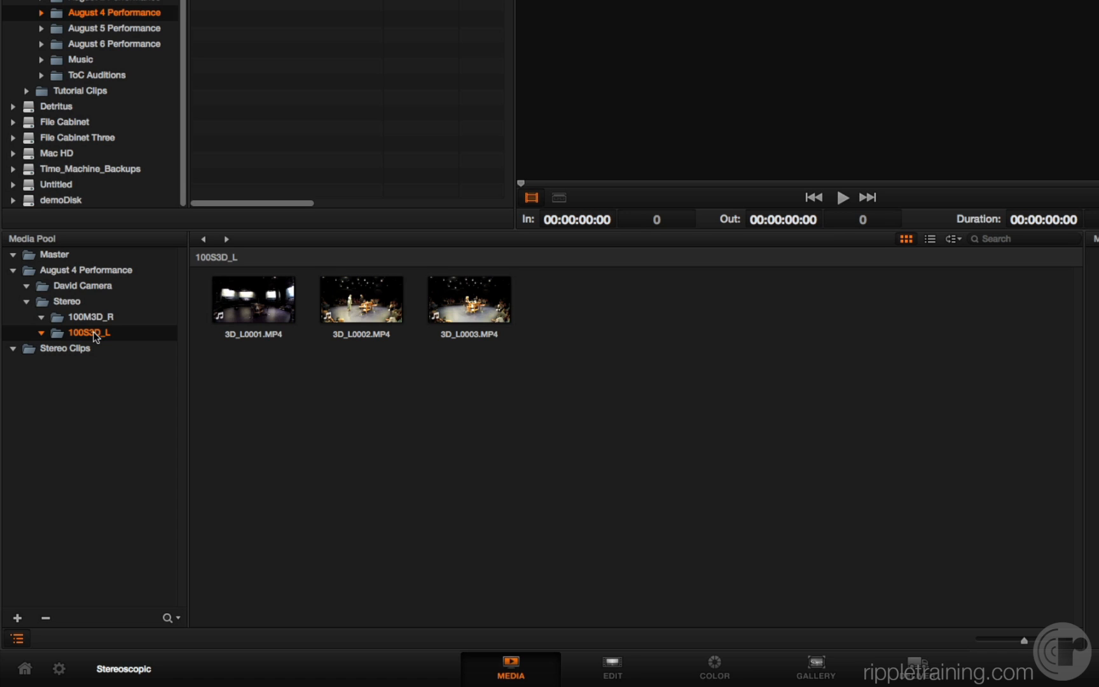
{"action": "left_click", "coordinate": [91, 317]}
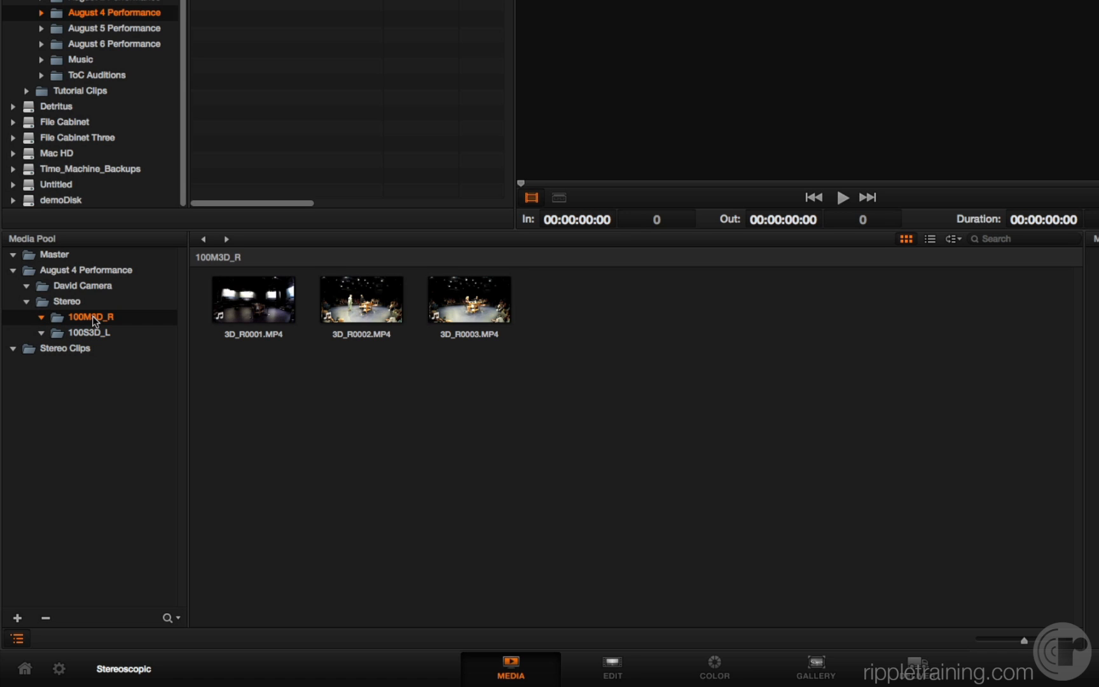
{"action": "mouse_move", "coordinate": [303, 356]}
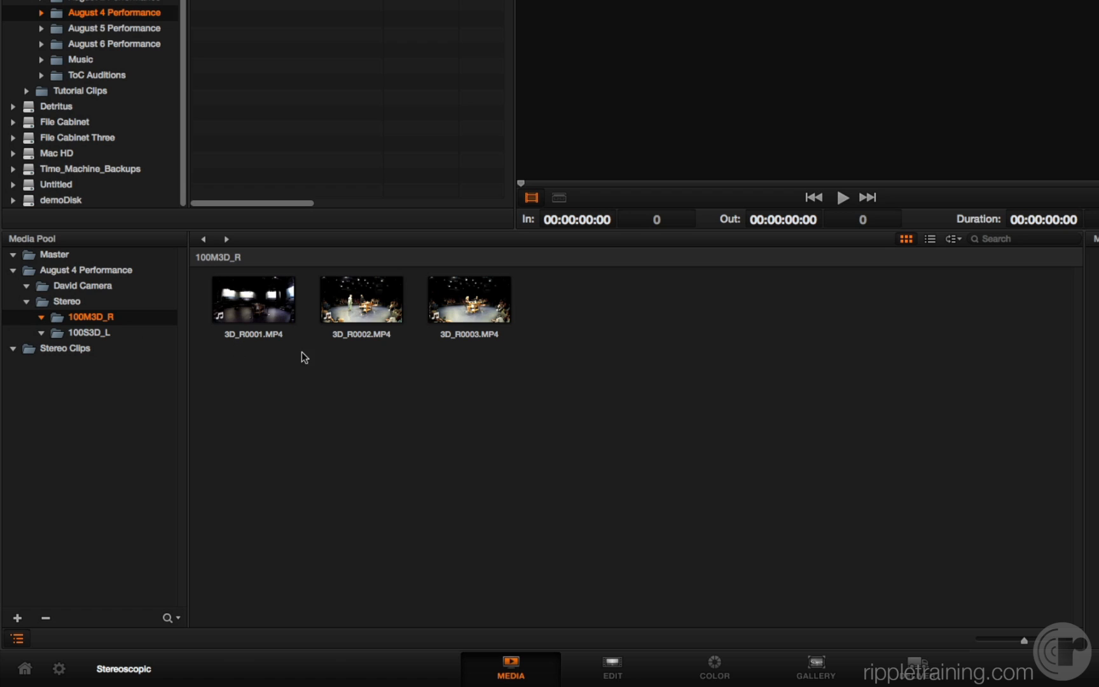
{"action": "mouse_move", "coordinate": [236, 347]}
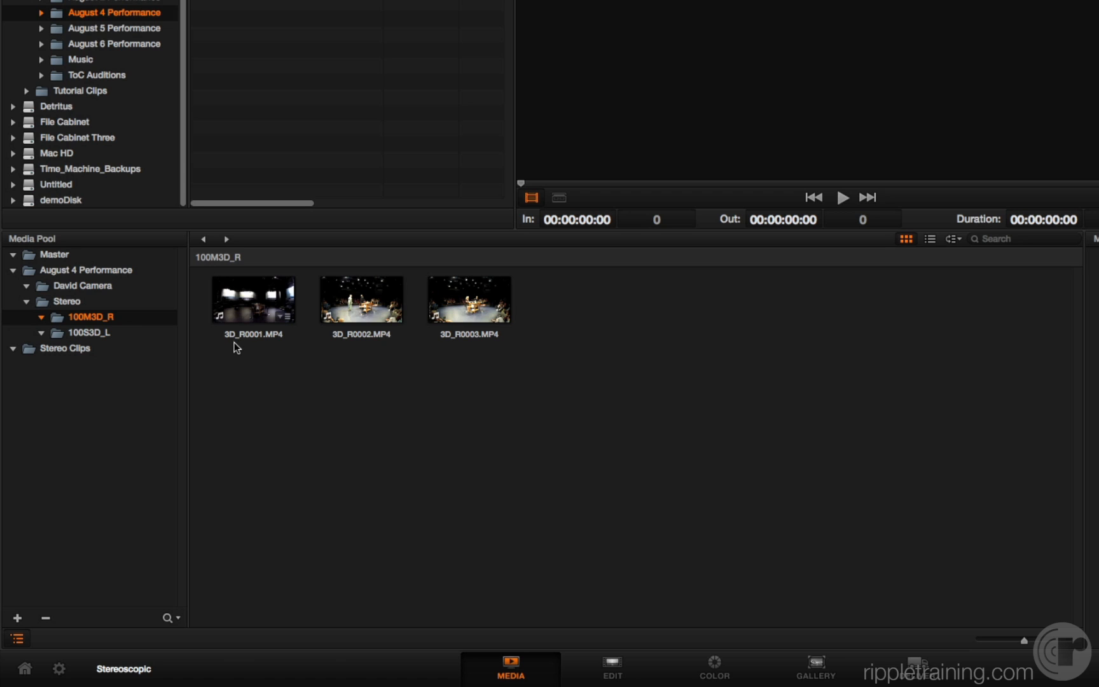
{"action": "left_click", "coordinate": [251, 298]}
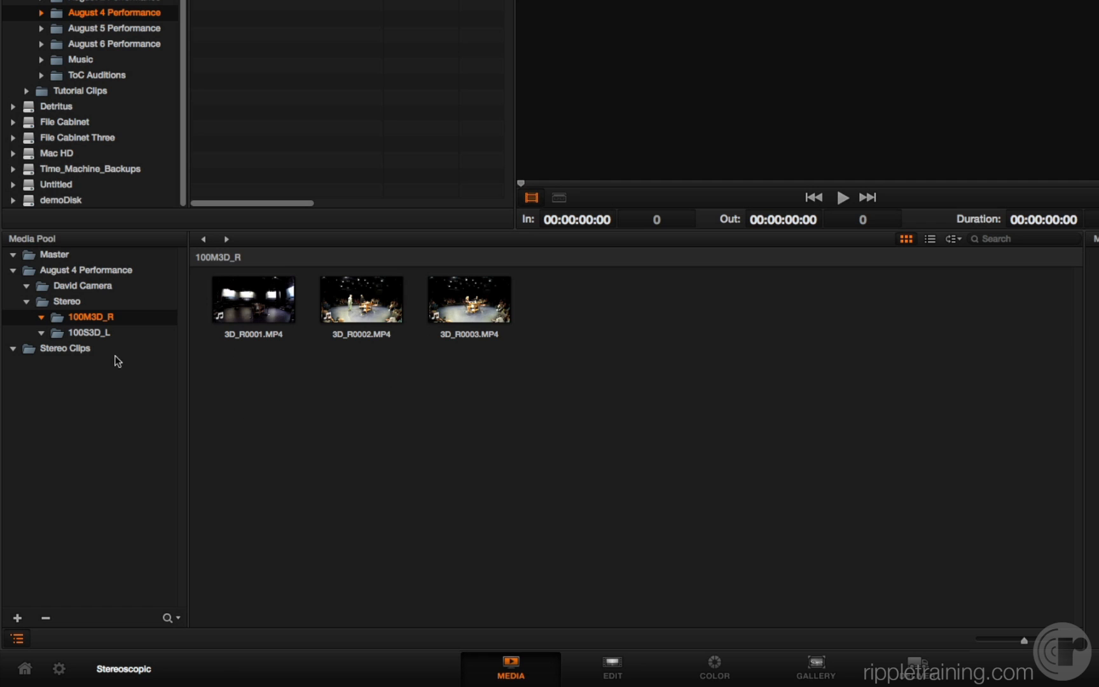
{"action": "left_click", "coordinate": [89, 332]}
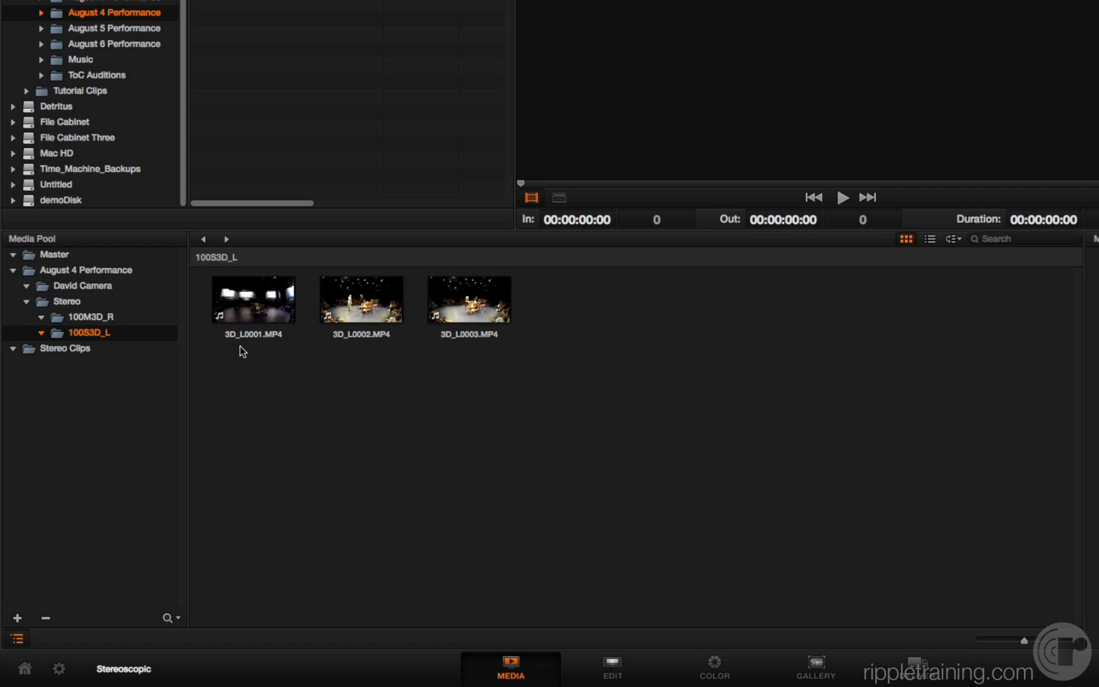
{"action": "left_click", "coordinate": [90, 317]}
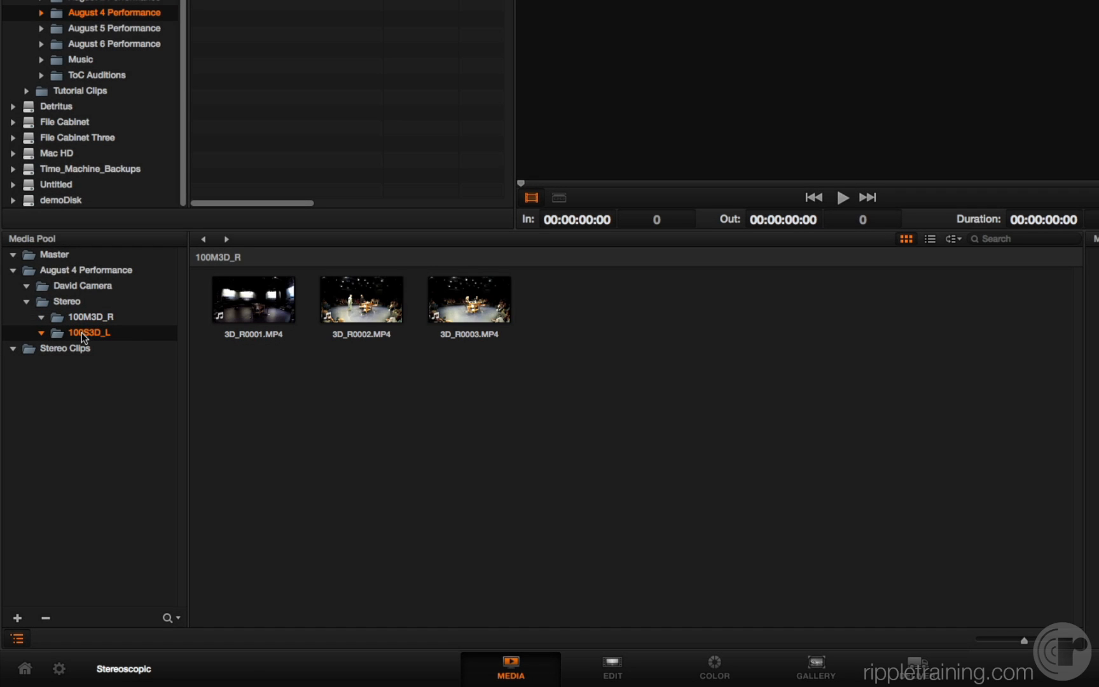
{"action": "left_click", "coordinate": [90, 316]}
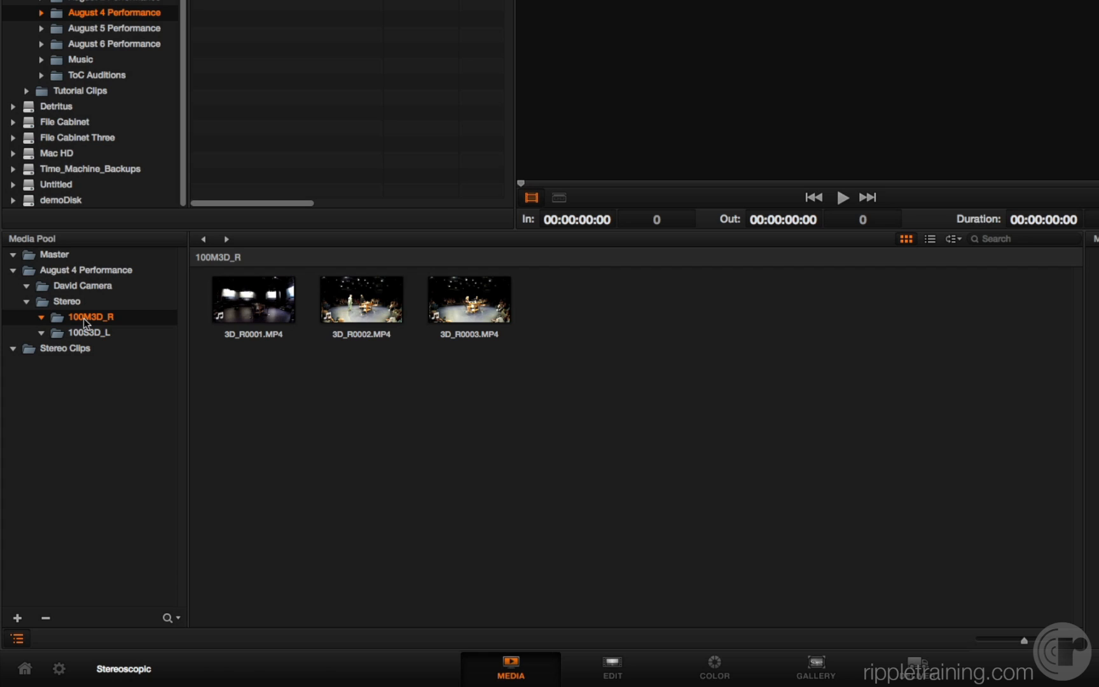
{"action": "left_click", "coordinate": [65, 348]}
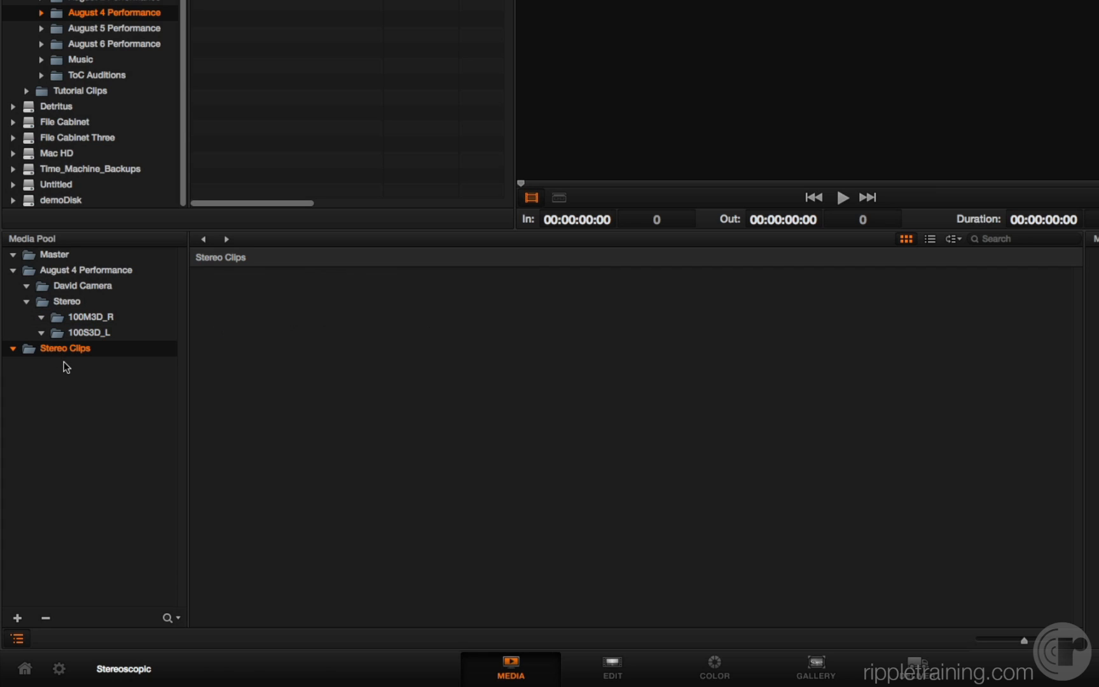
{"action": "mouse_move", "coordinate": [68, 373]}
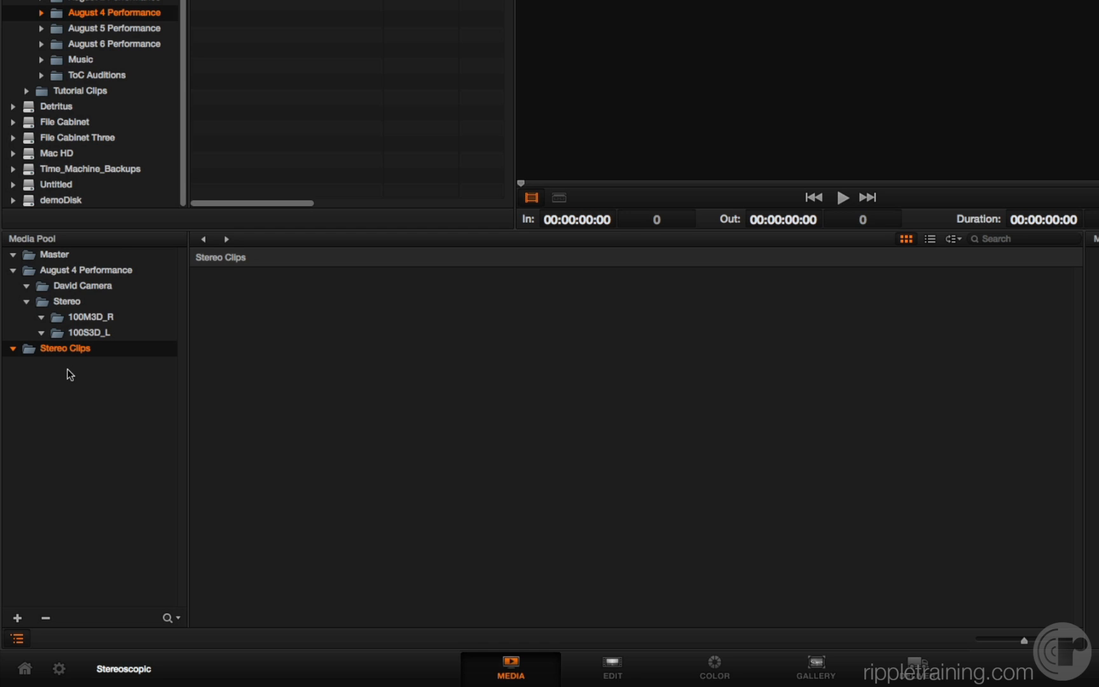
{"action": "mouse_move", "coordinate": [55, 262]}
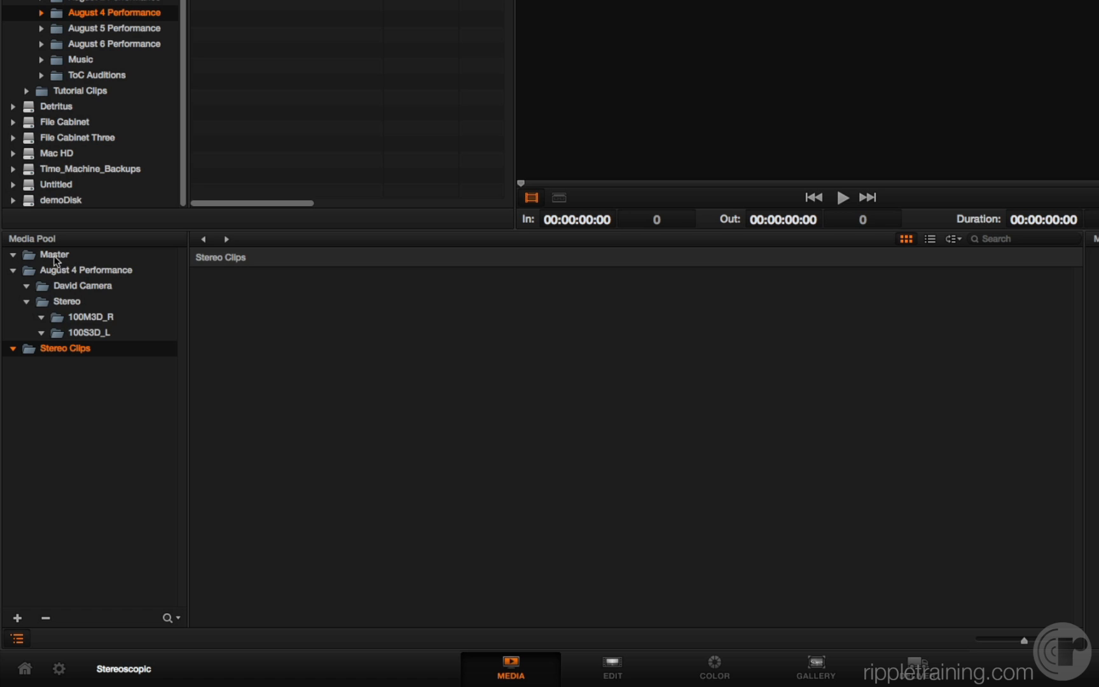
- Start Stereo 3D Sync from the Master bin and pick 100S3D_L as the left-eye folder
{"action": "right_click", "coordinate": [54, 254]}
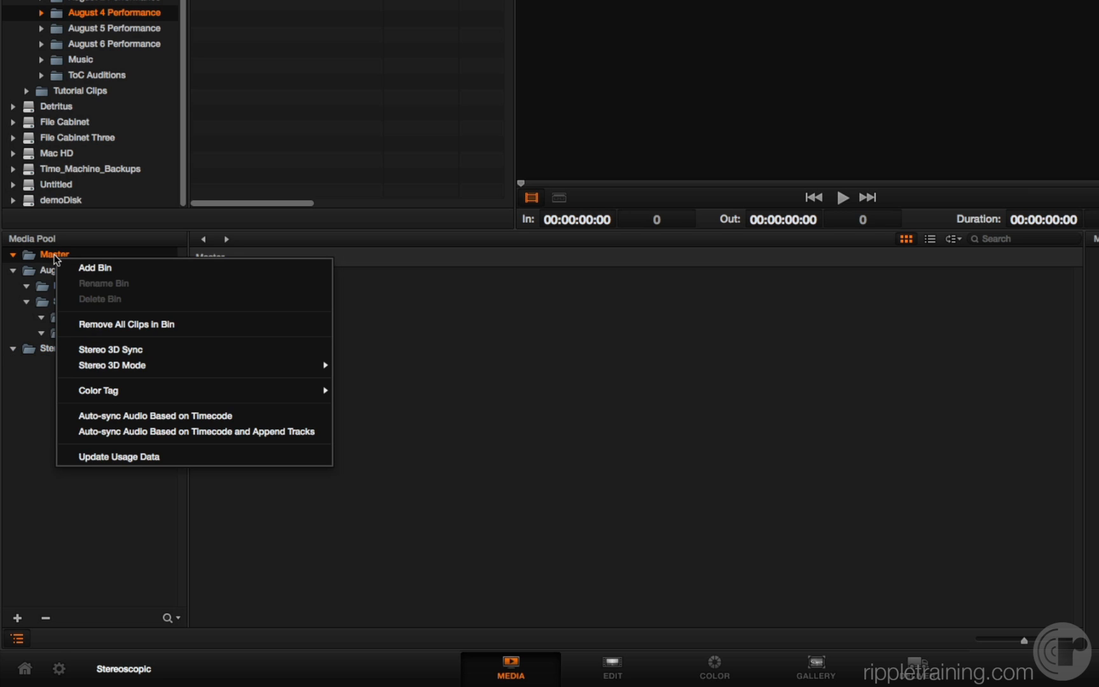
{"action": "mouse_move", "coordinate": [120, 349]}
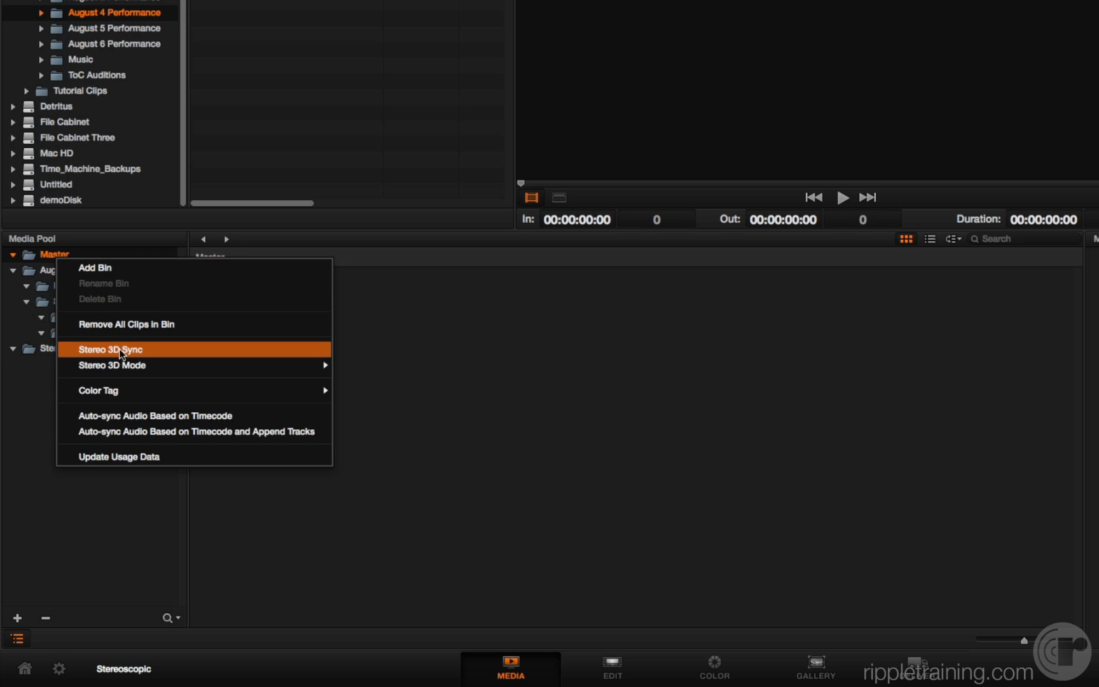
{"action": "left_click", "coordinate": [110, 348]}
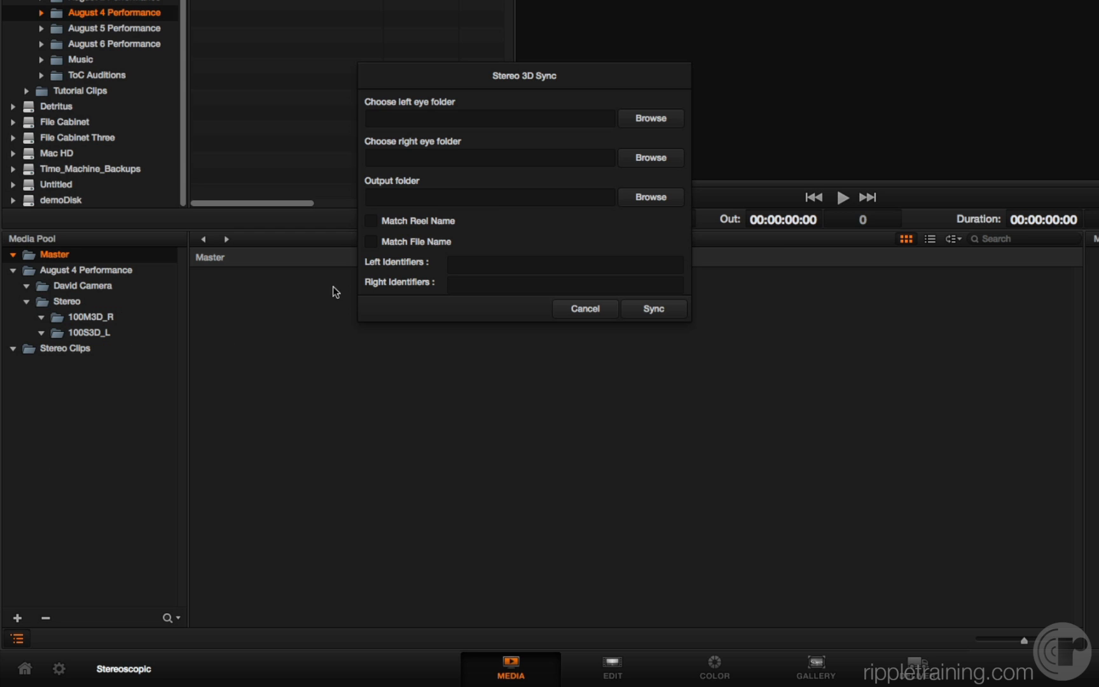
{"action": "mouse_move", "coordinate": [402, 105]}
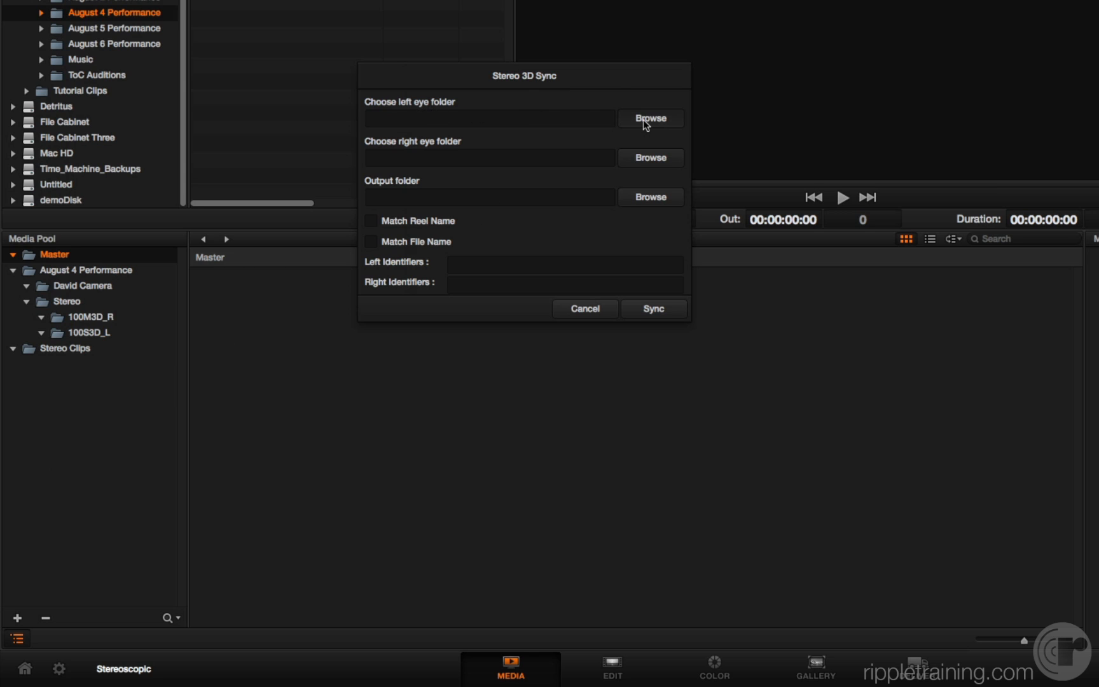
{"action": "left_click", "coordinate": [649, 118]}
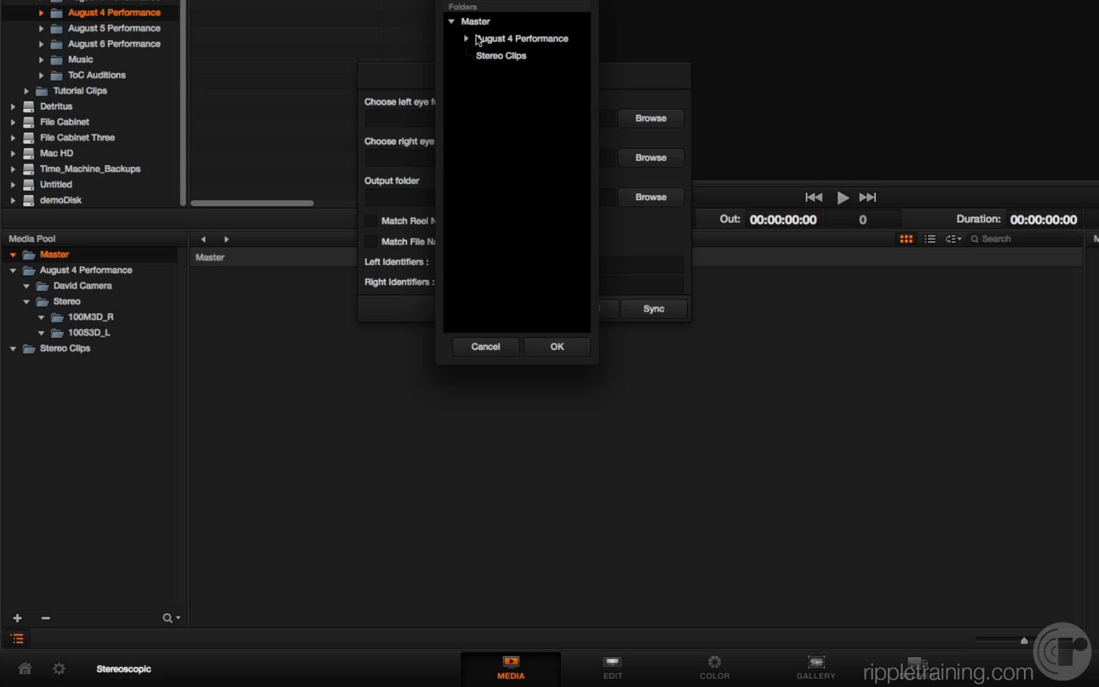
{"action": "left_click", "coordinate": [465, 38]}
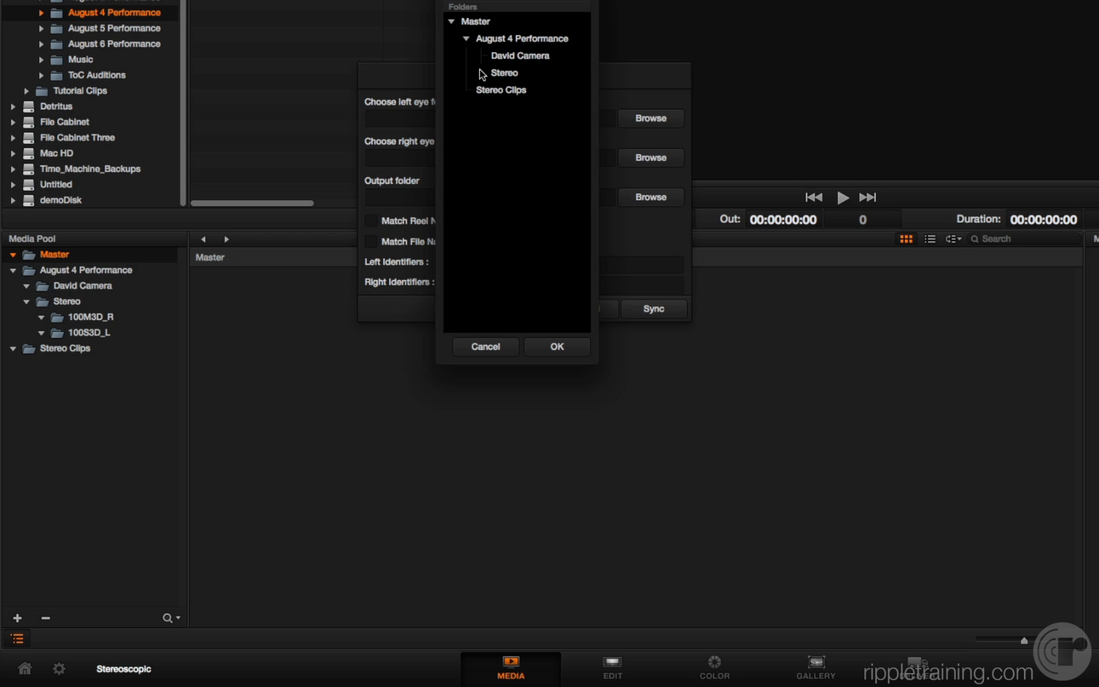
{"action": "left_click", "coordinate": [556, 346]}
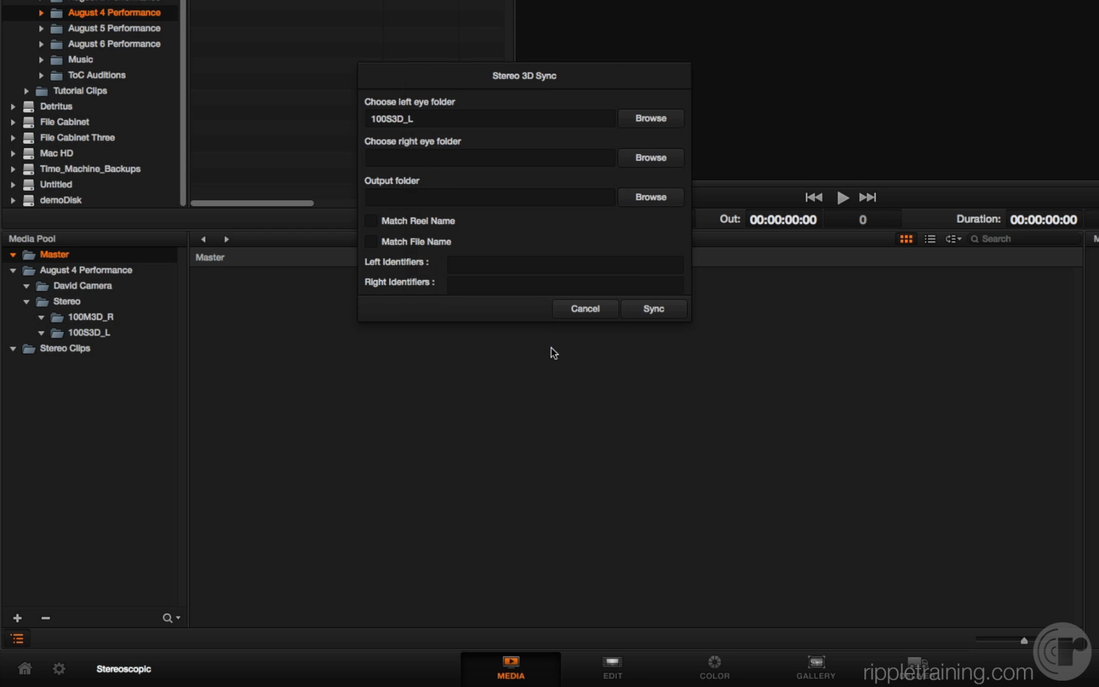
- Pick 100M3D_R as the right-eye folder and Stereo Clips as the output folder
{"action": "left_click", "coordinate": [649, 157]}
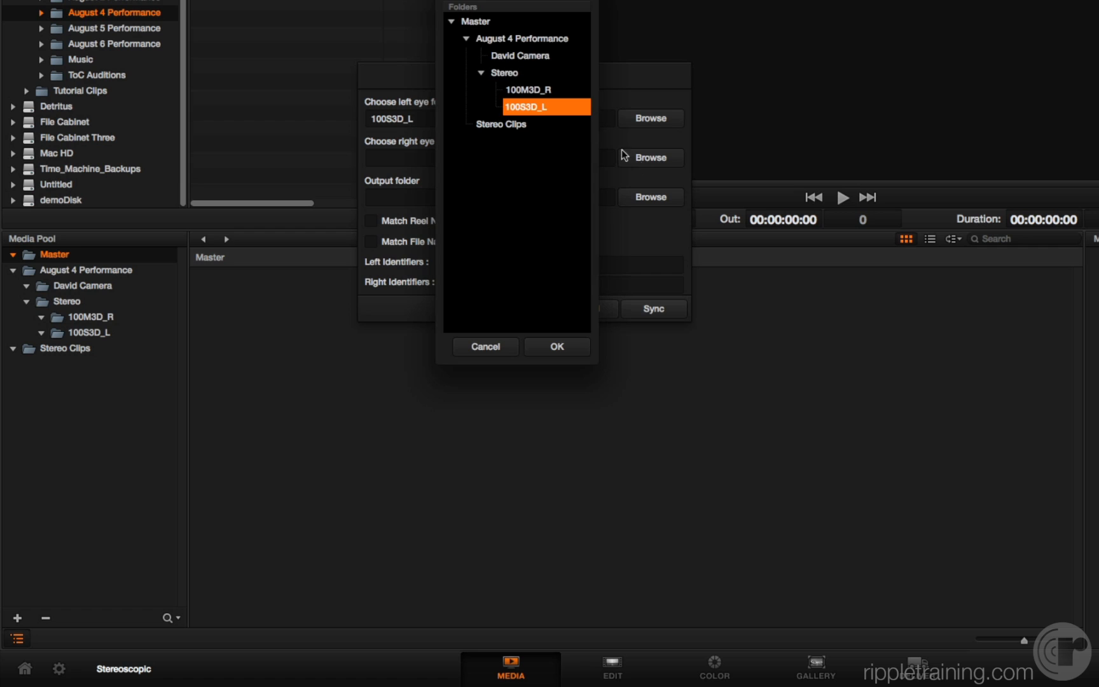
{"action": "left_click", "coordinate": [528, 89]}
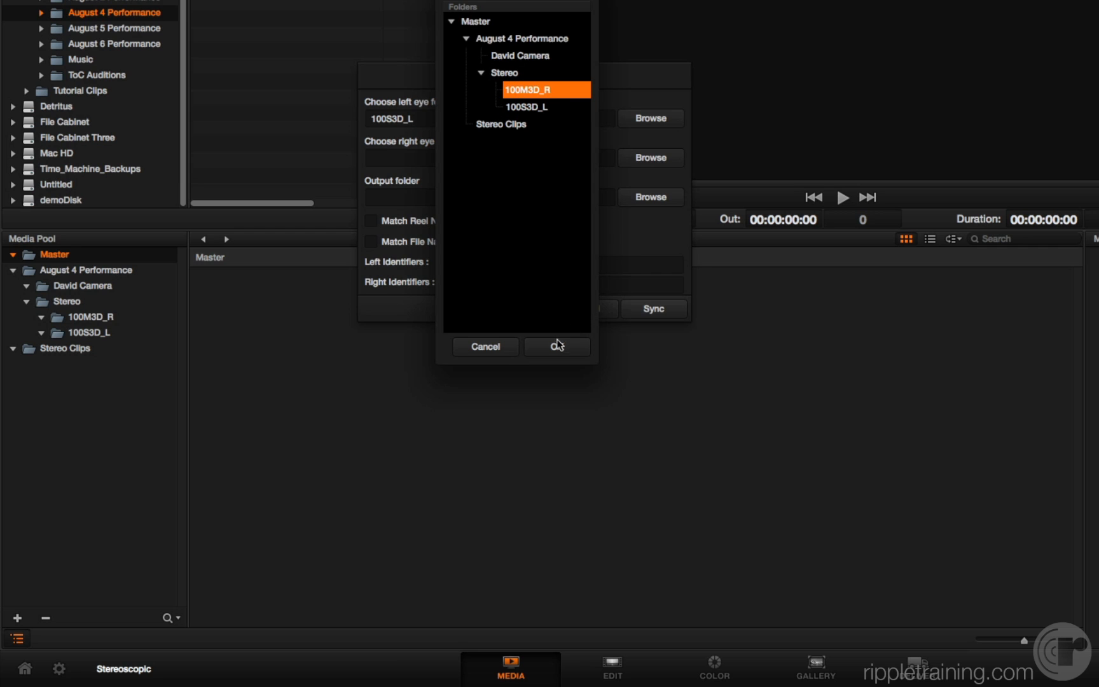
{"action": "left_click", "coordinate": [556, 346]}
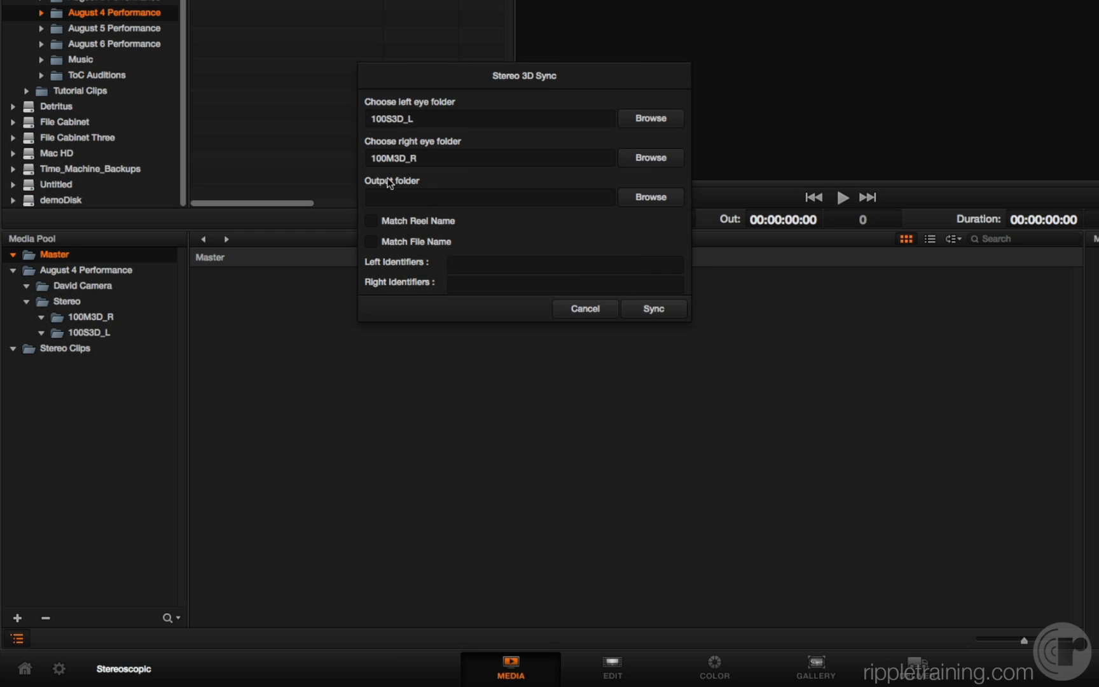
{"action": "left_click", "coordinate": [648, 197]}
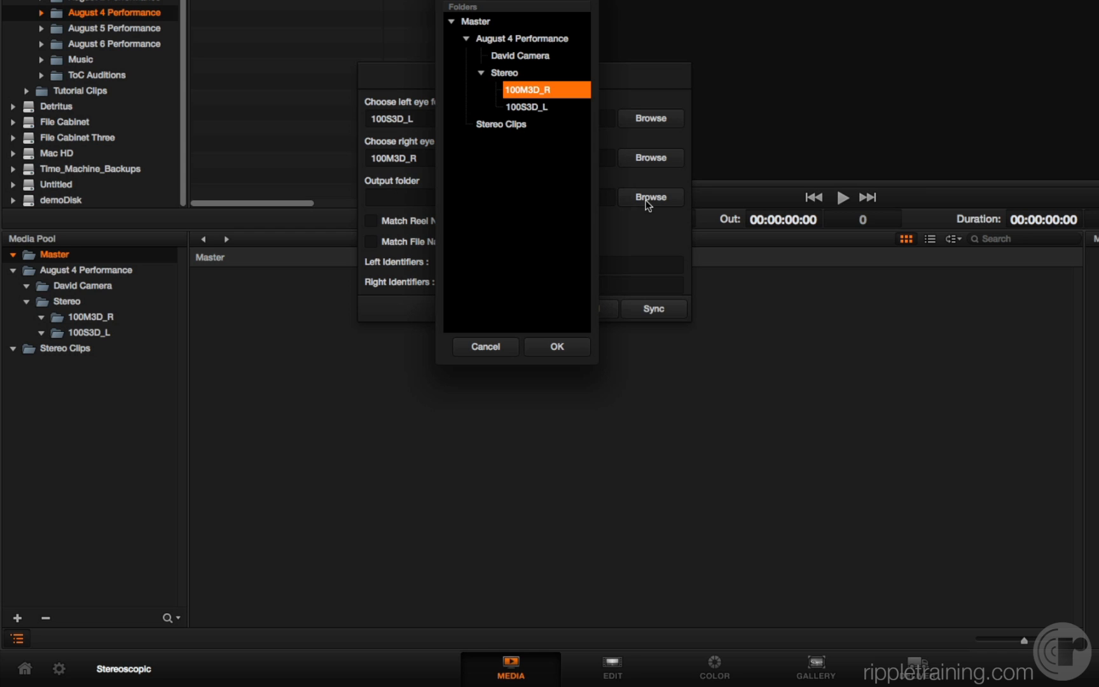
{"action": "left_click", "coordinate": [500, 125]}
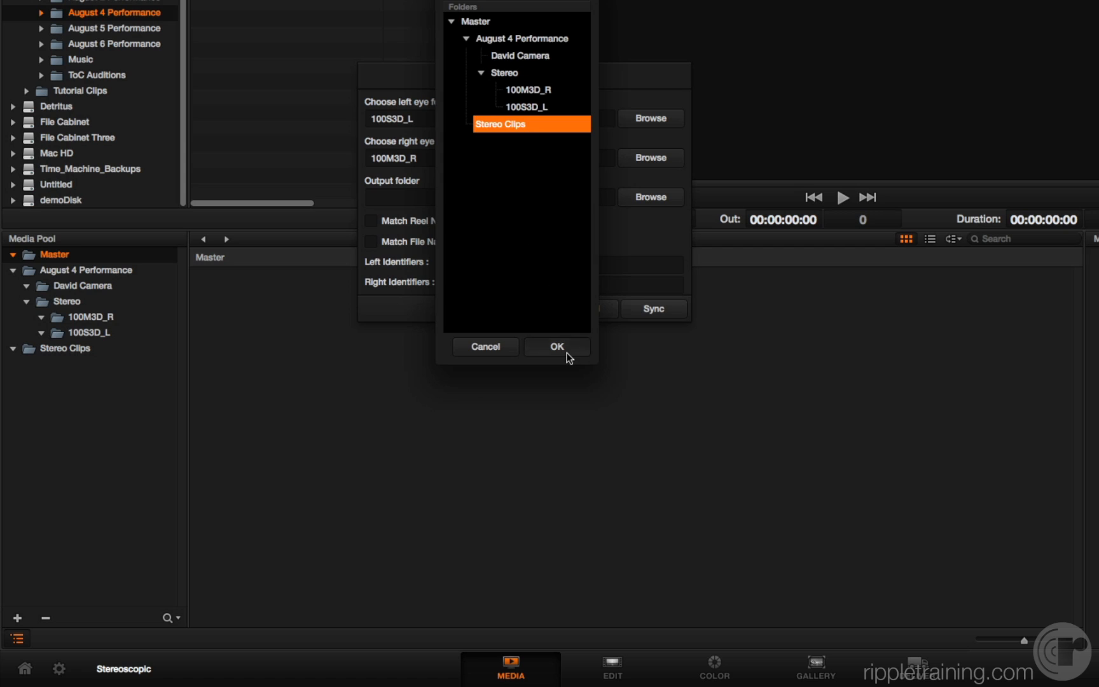
{"action": "left_click", "coordinate": [557, 346]}
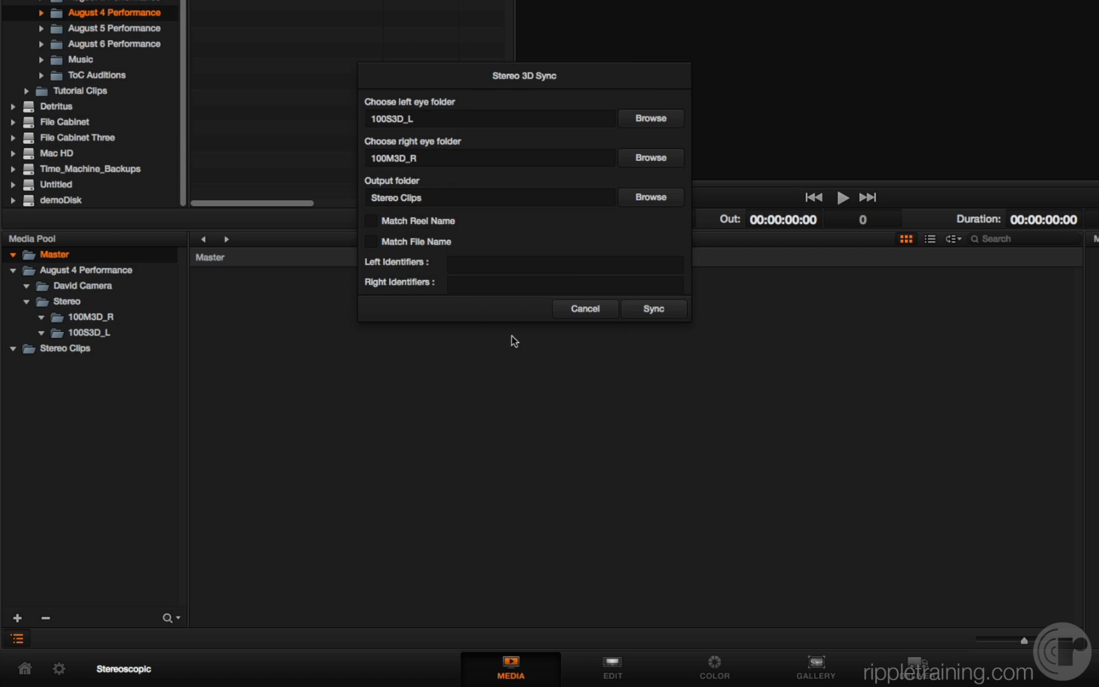
{"action": "mouse_move", "coordinate": [409, 272]}
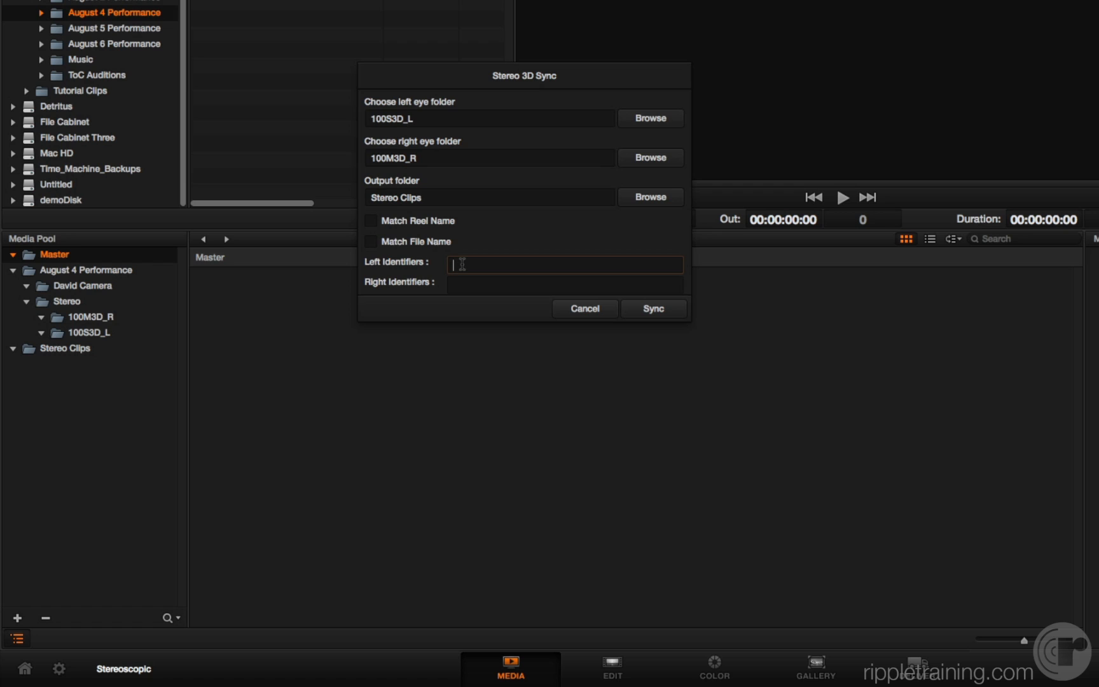
- Enter identifiers 3D_L and 3D_R and run the sync, pairing 6 clips
{"action": "type", "text": "3D"}
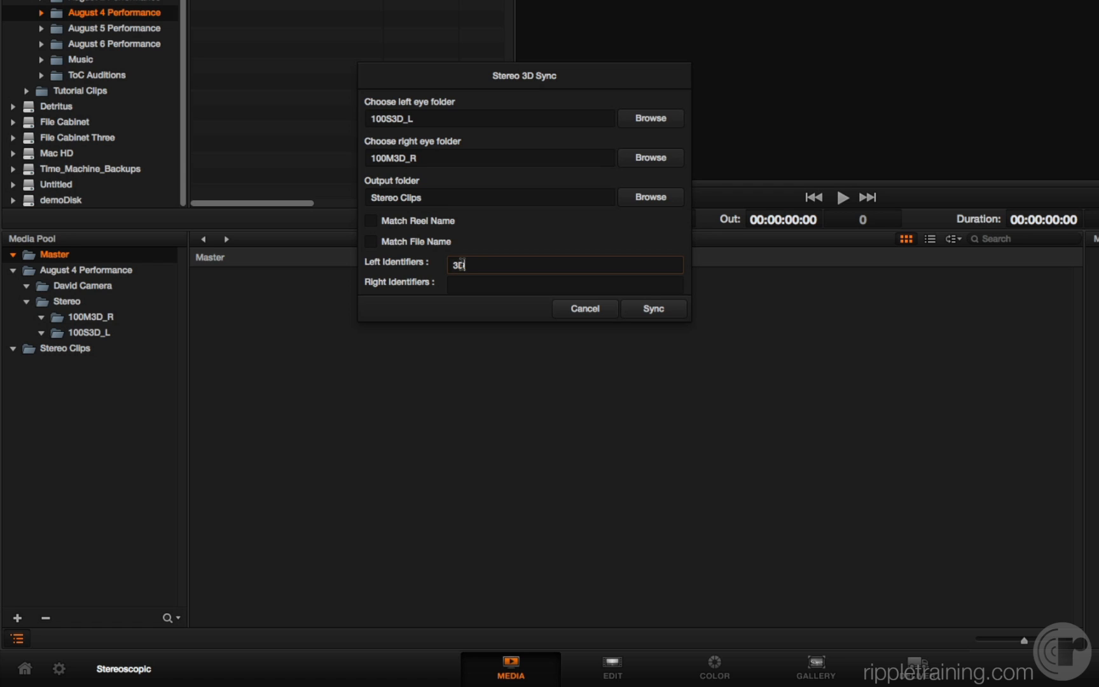
{"action": "type", "text": "_R"}
{"action": "left_click", "coordinate": [564, 283]}
{"action": "type", "text": "3"}
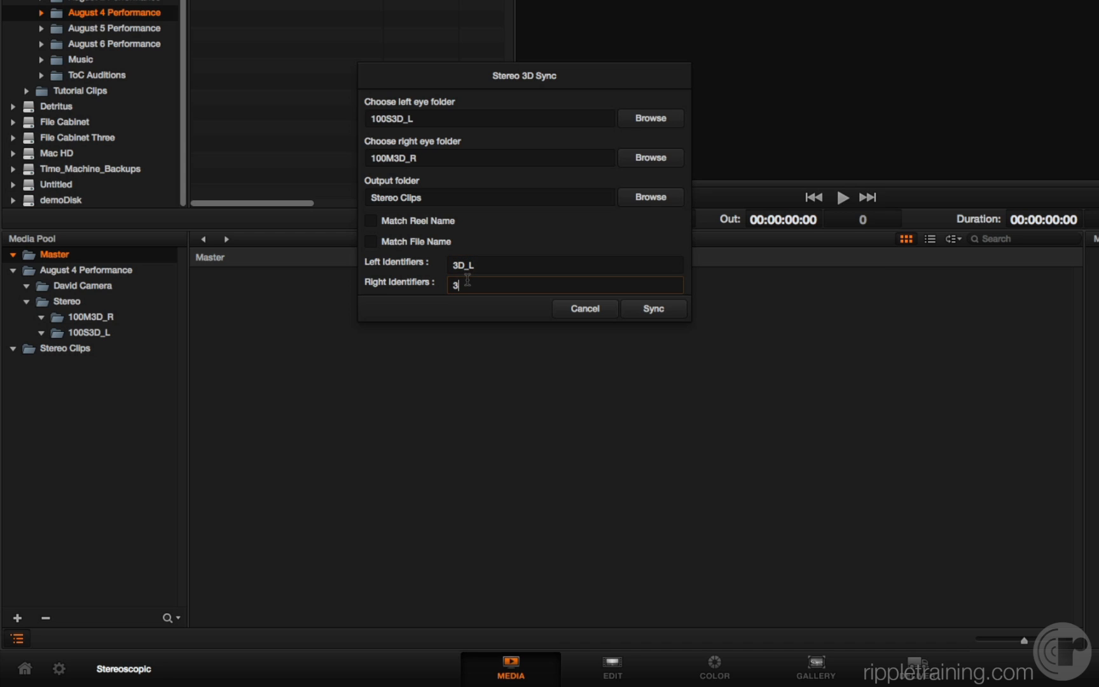
{"action": "type", "text": "D_R"}
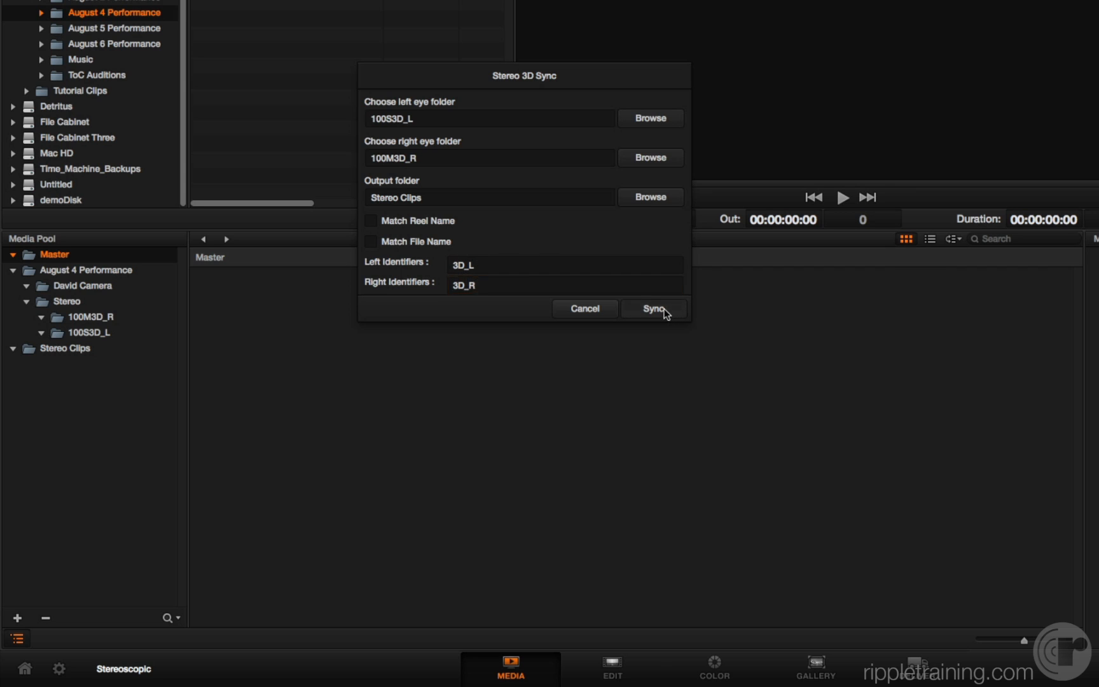
{"action": "left_click", "coordinate": [651, 308]}
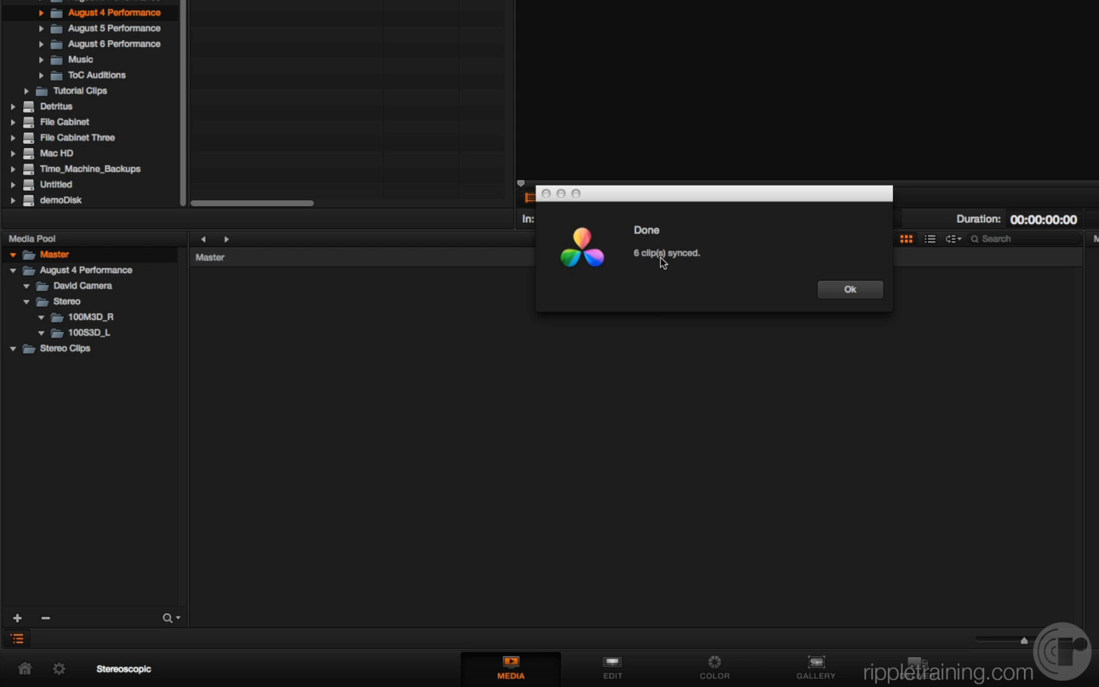
- Dismiss the sync message and preview the 3D_L clips in the Stereo Clips bin
{"action": "left_click", "coordinate": [847, 289]}
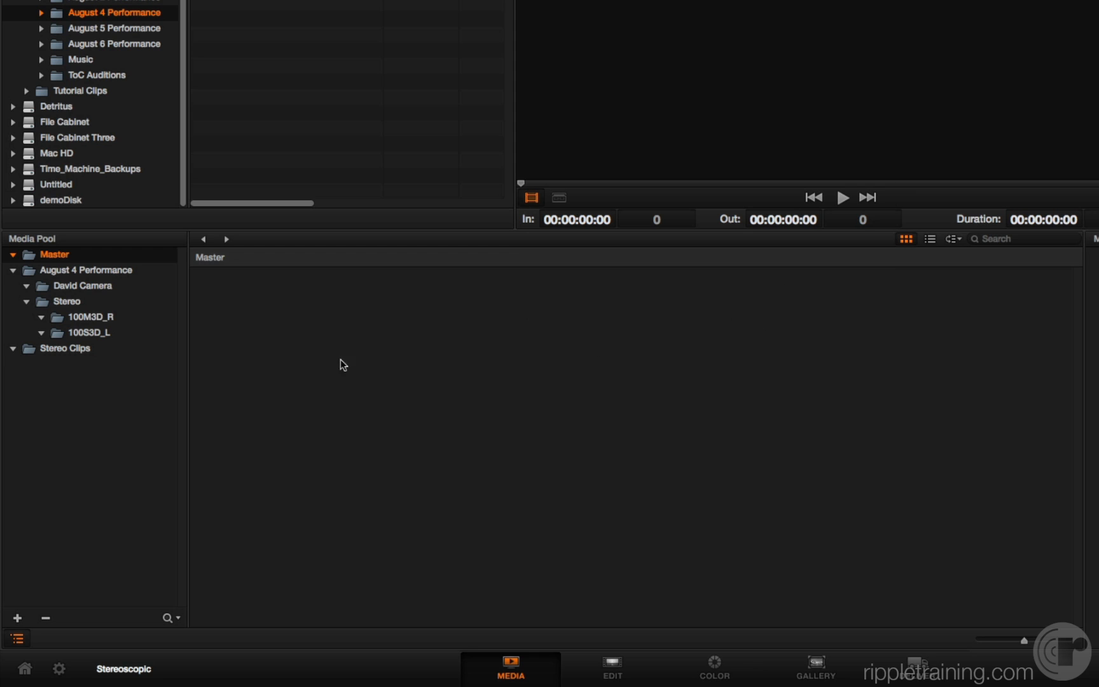
{"action": "left_click", "coordinate": [62, 451]}
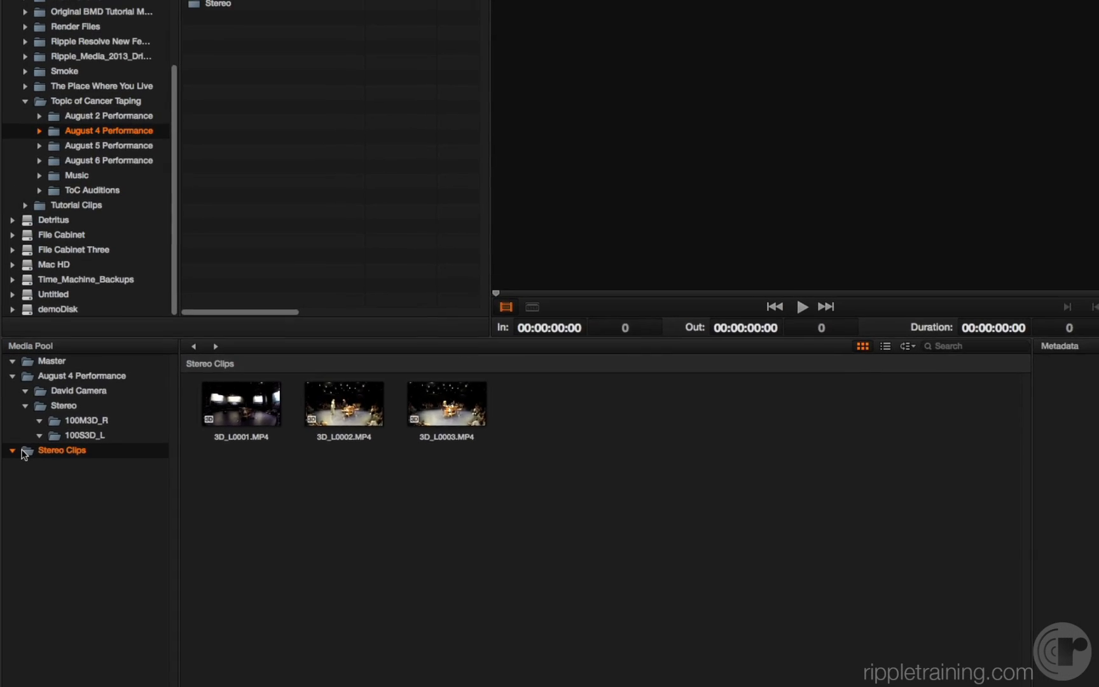
{"action": "left_click", "coordinate": [342, 403]}
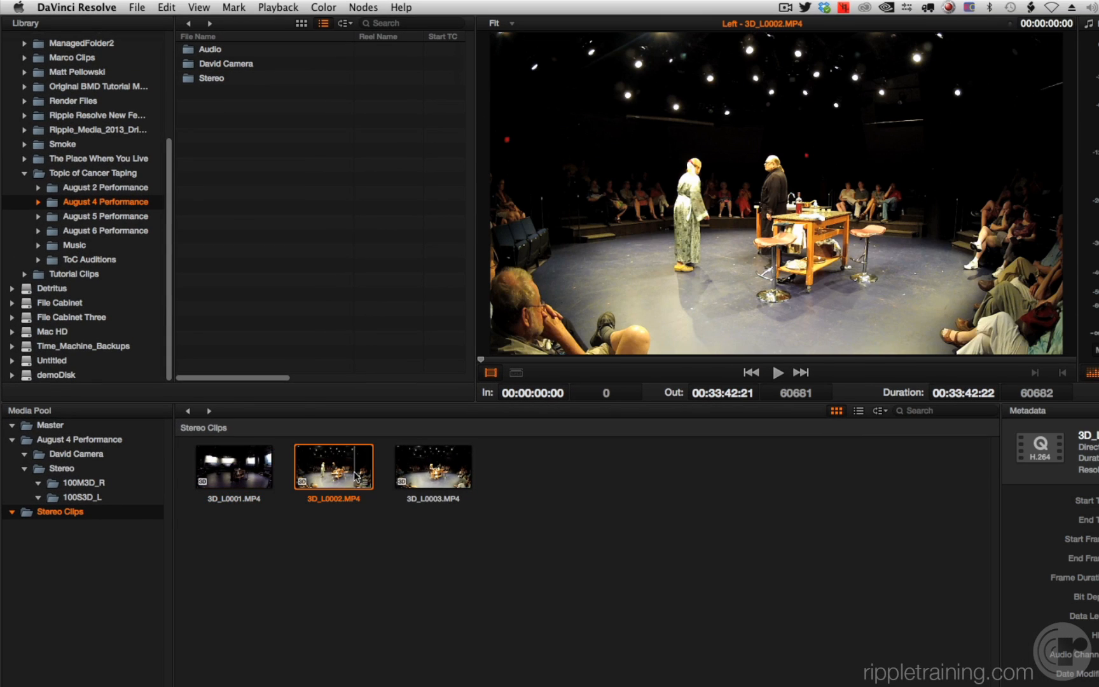
{"action": "left_click", "coordinate": [432, 467]}
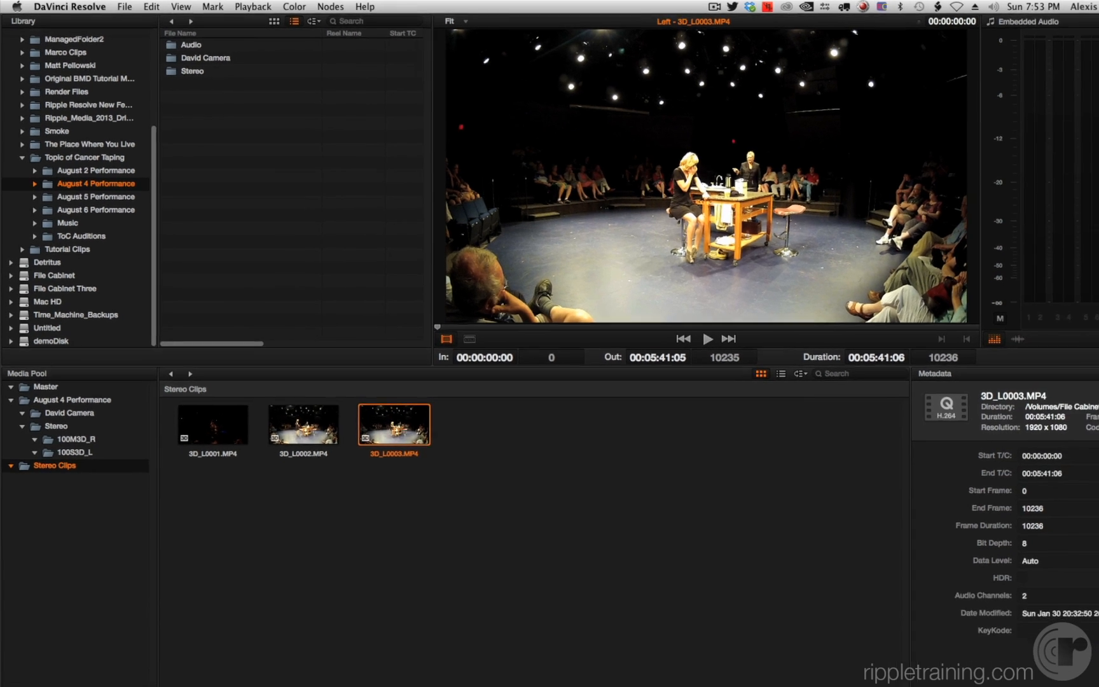
- On the Edit page, create Timeline 1 filled with the David Camera and three stereo clips
{"action": "left_click", "coordinate": [472, 672]}
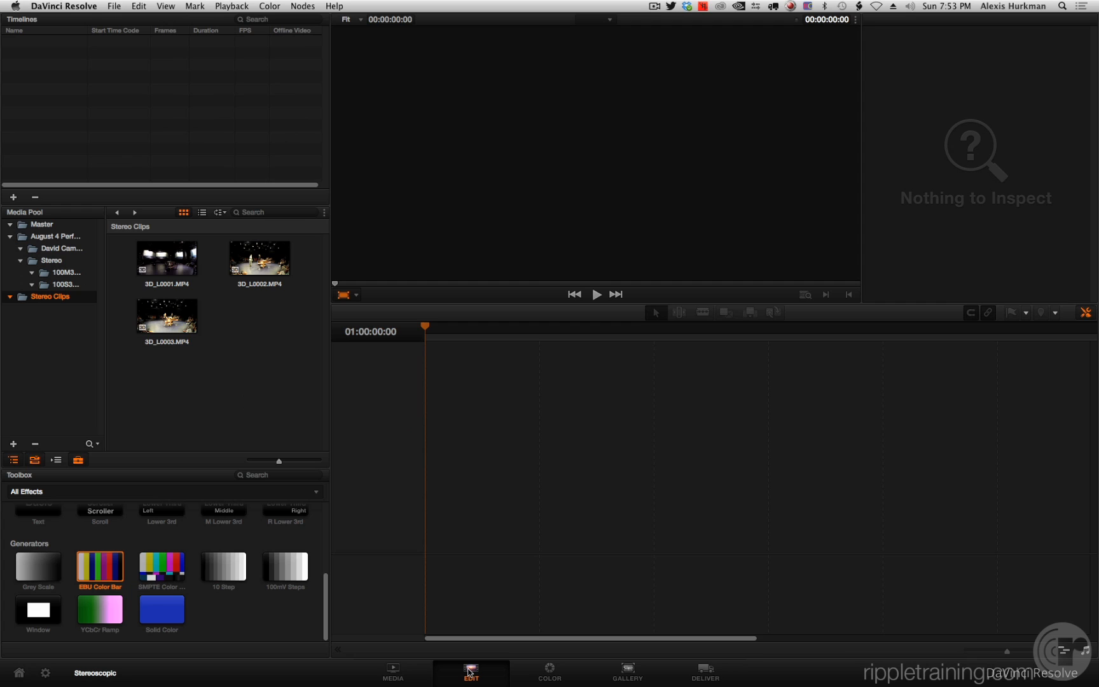
{"action": "right_click", "coordinate": [150, 122]}
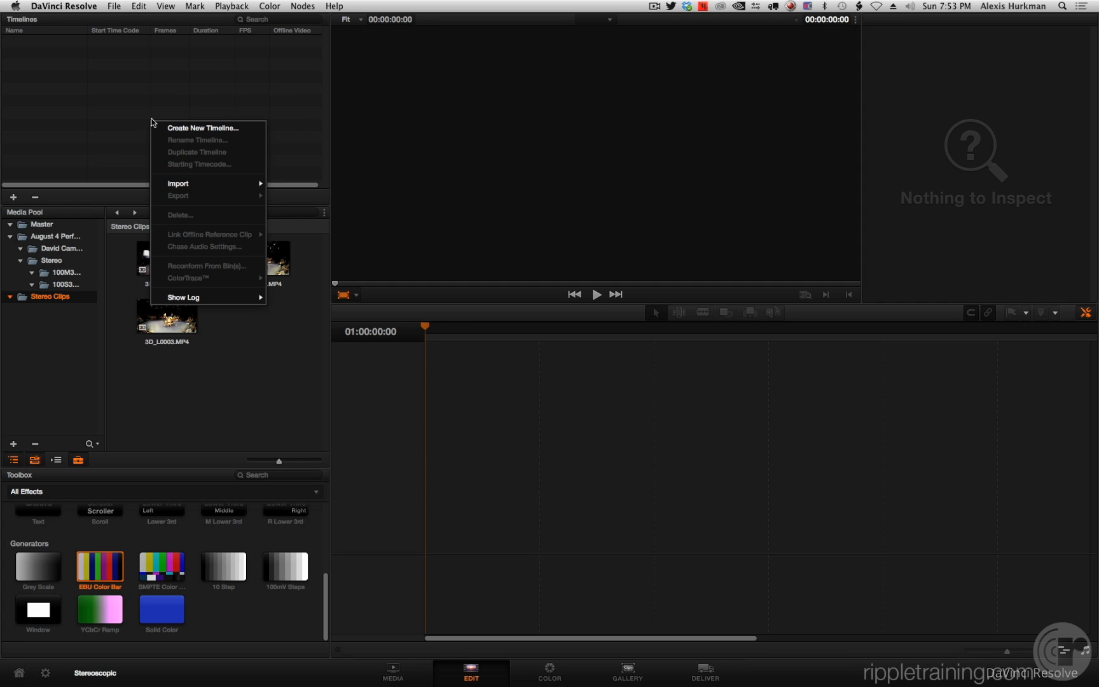
{"action": "left_click", "coordinate": [202, 127]}
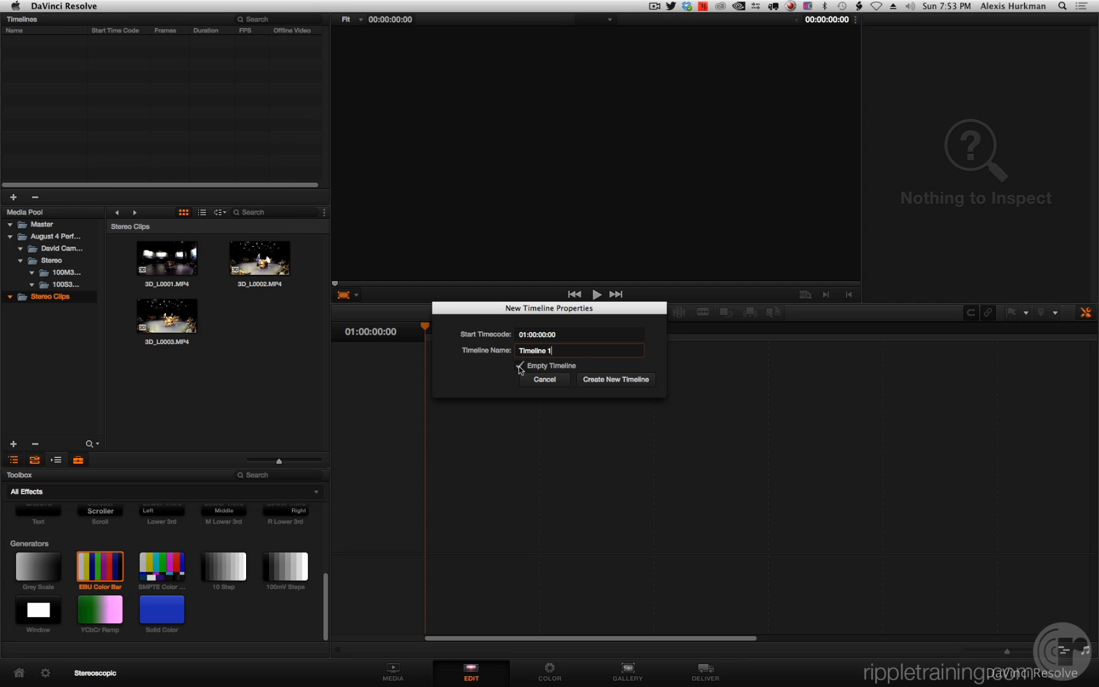
{"action": "left_click", "coordinate": [519, 365]}
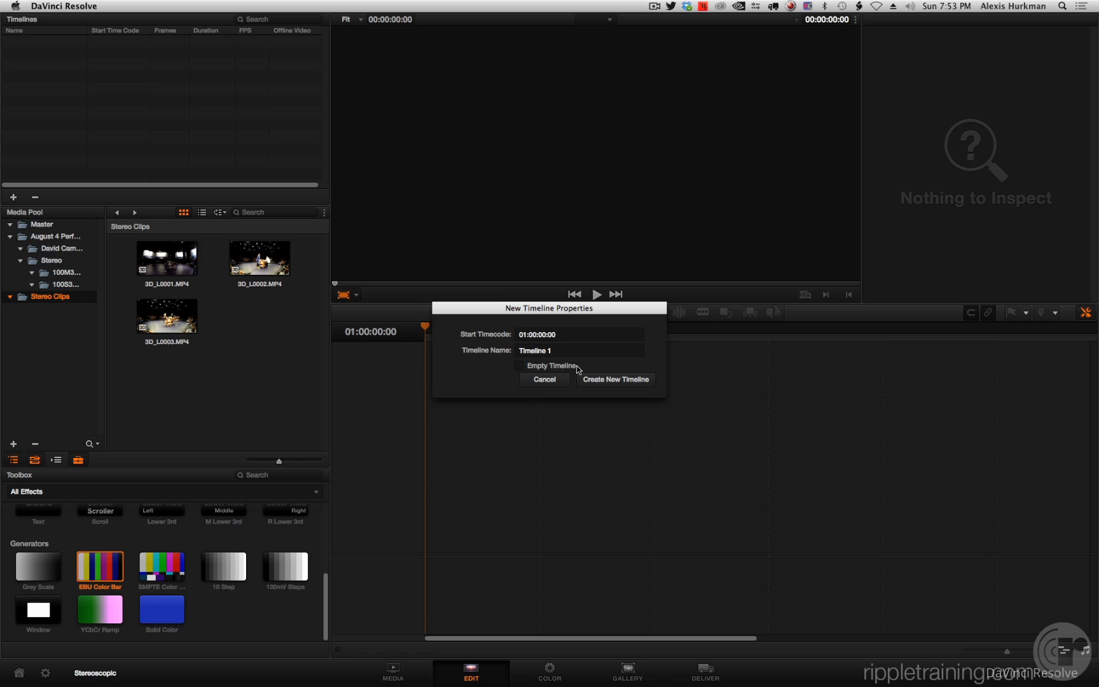
{"action": "left_click", "coordinate": [614, 380]}
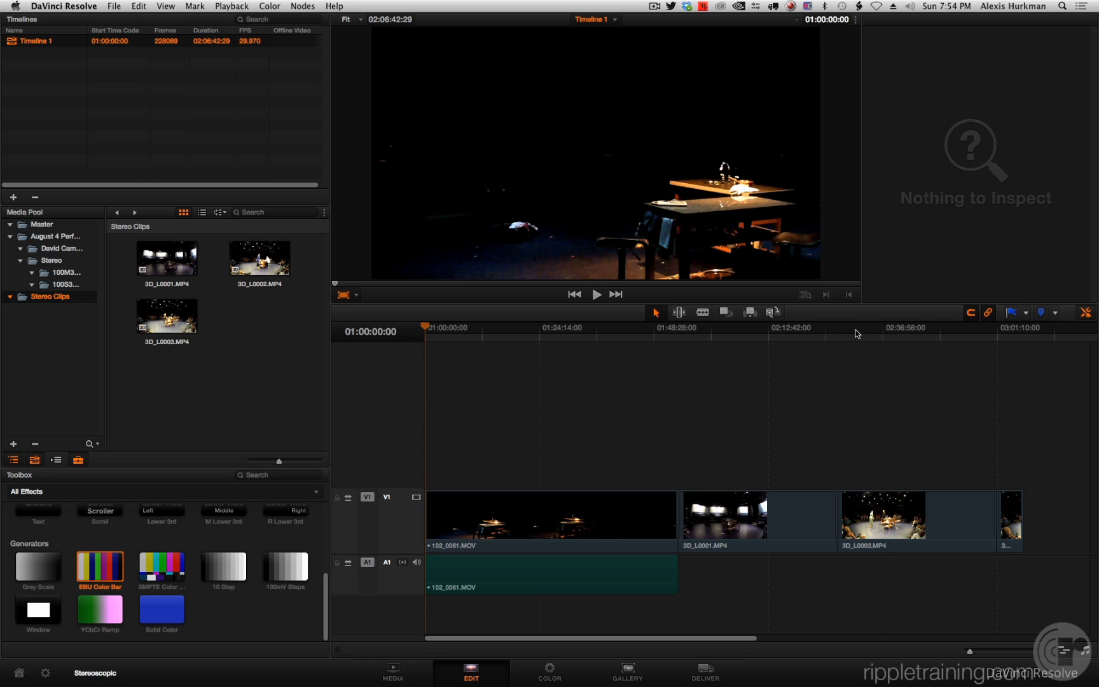
{"action": "left_click", "coordinate": [837, 327]}
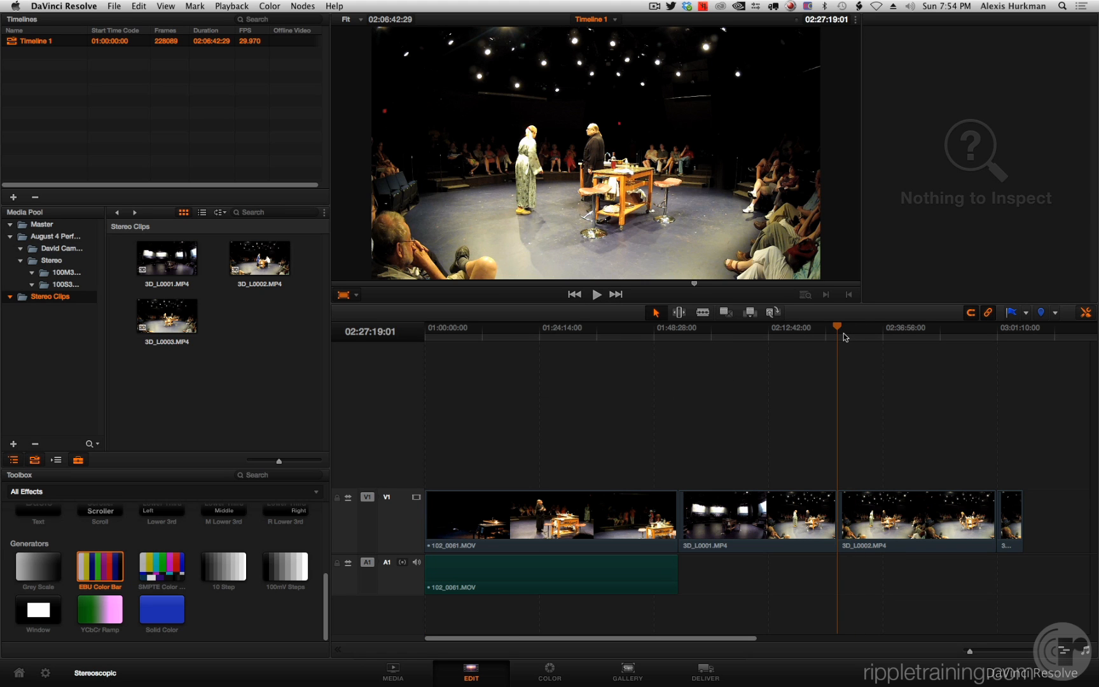
{"action": "mouse_move", "coordinate": [548, 662]}
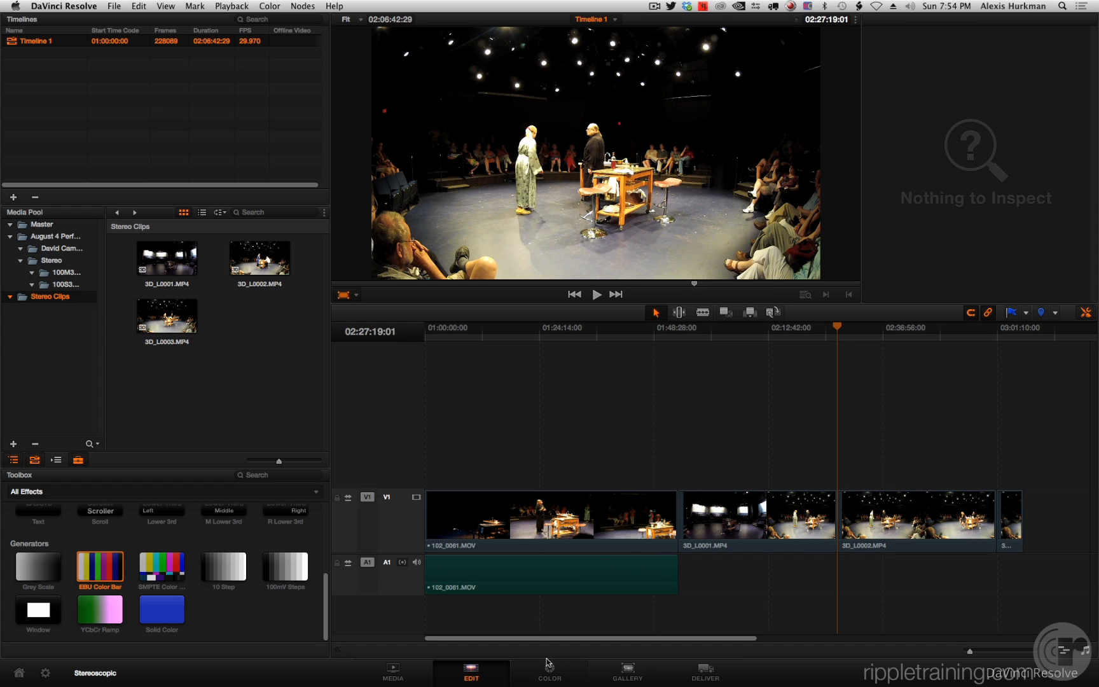
{"action": "mouse_move", "coordinate": [560, 678]}
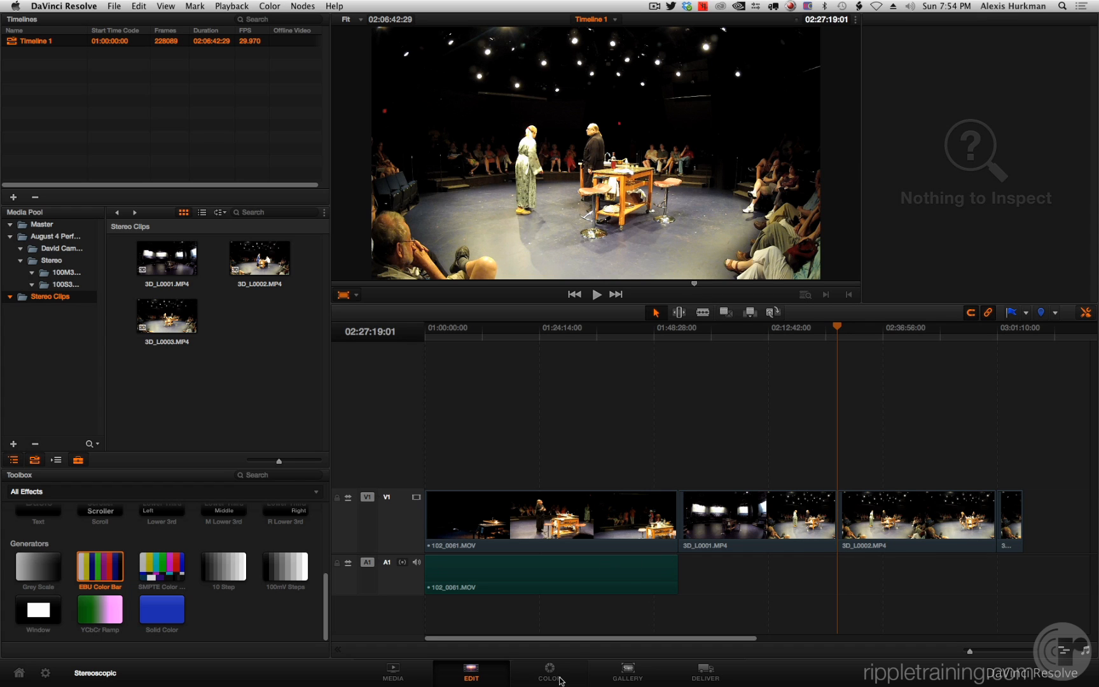
- Switch to the Color page showing Timeline 1's four 3D-badged clips
{"action": "left_click", "coordinate": [549, 671]}
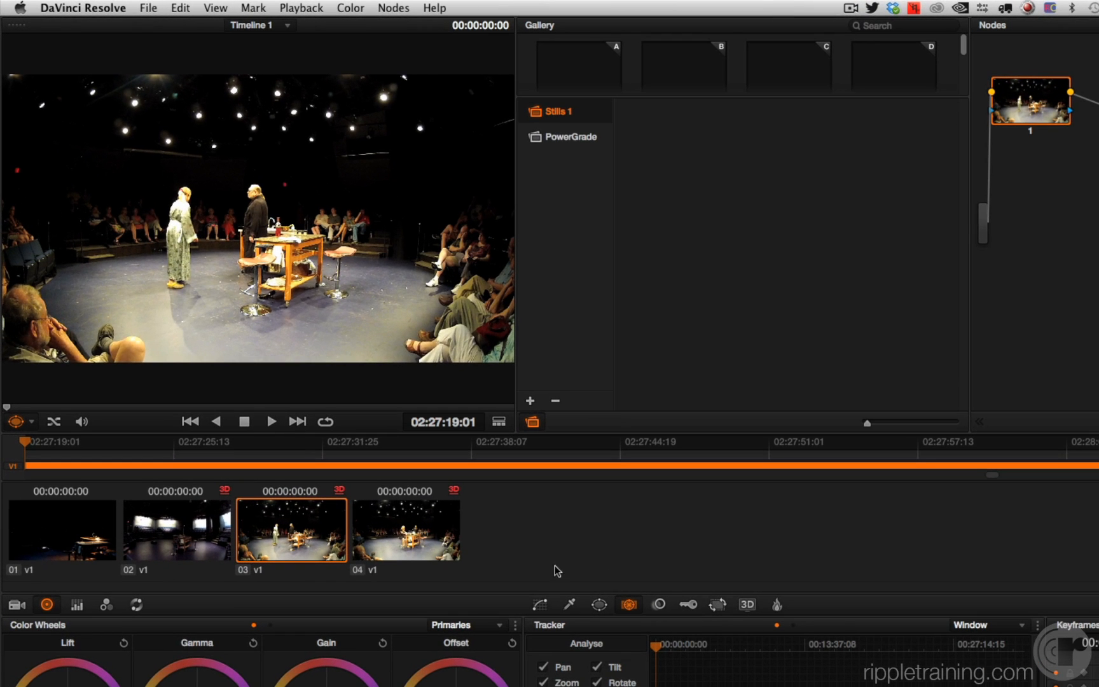
{"action": "mouse_move", "coordinate": [215, 505]}
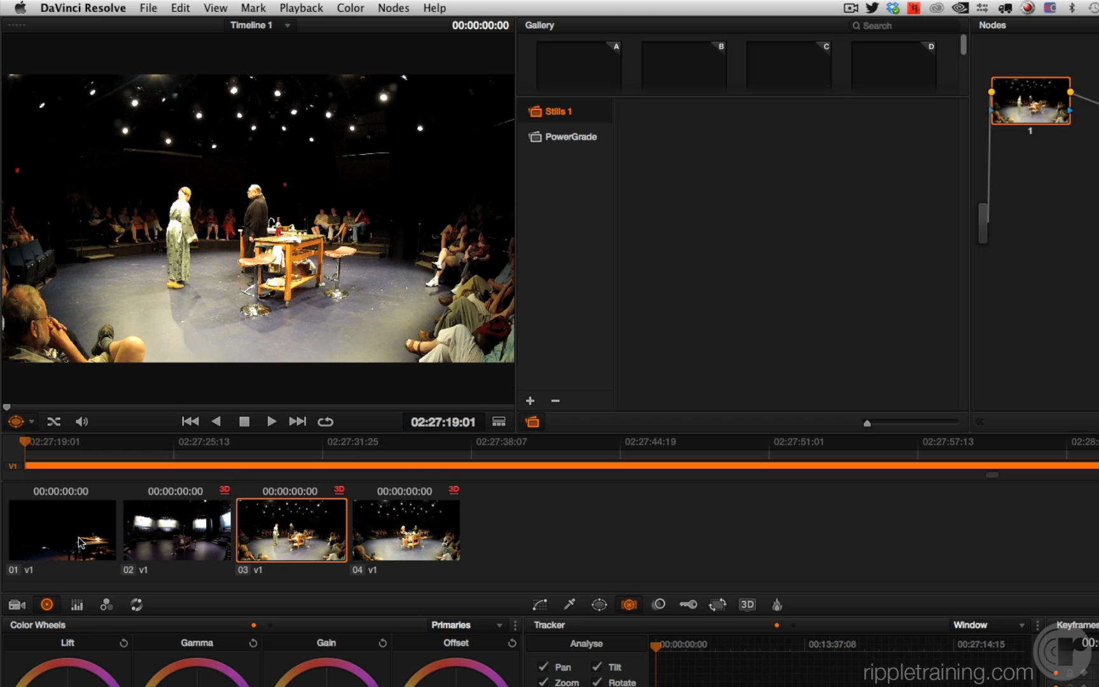
{"action": "mouse_move", "coordinate": [79, 541]}
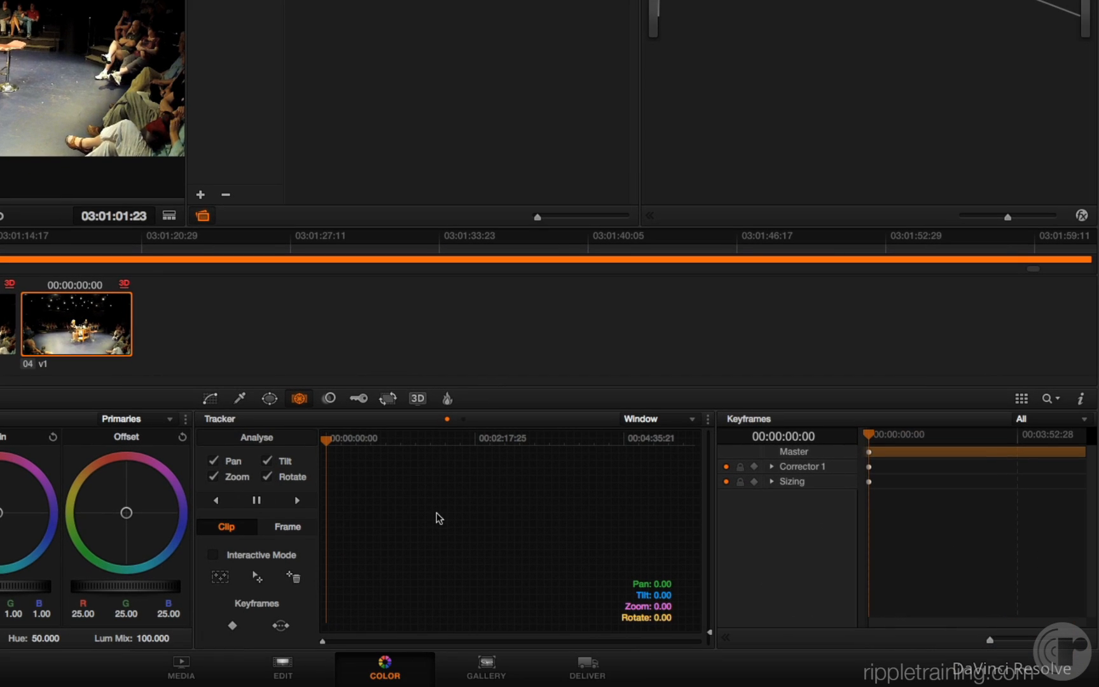
- In the Stereo 3D palette set Vision to Stereo and Out to Anaglyph (Color)
{"action": "left_click", "coordinate": [456, 397]}
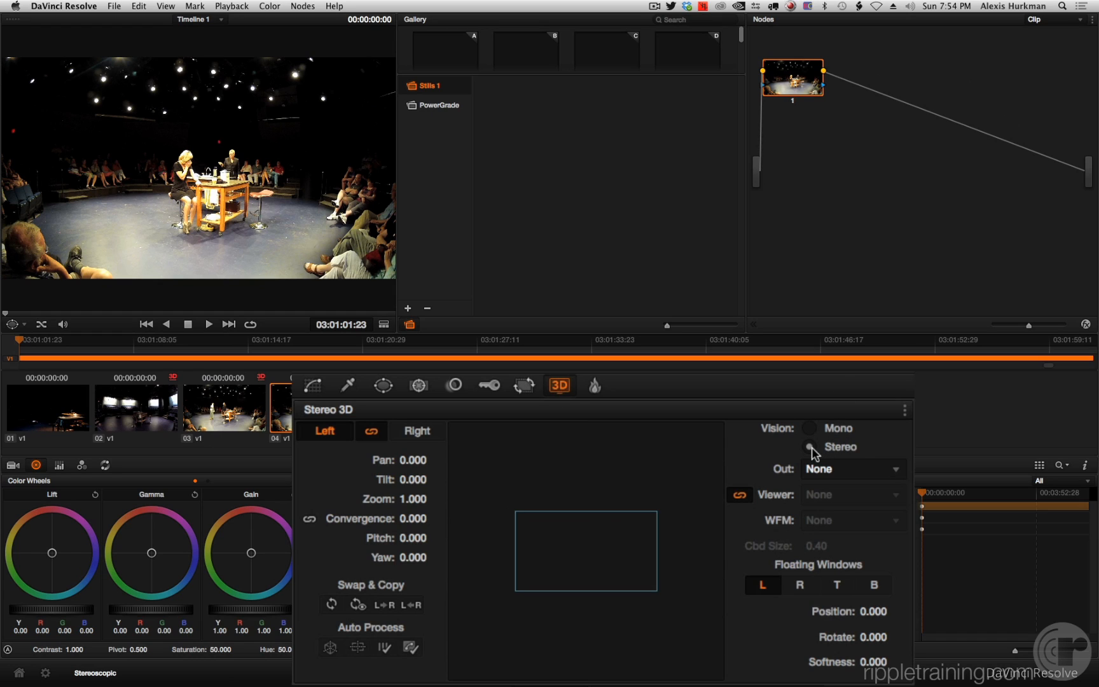
{"action": "left_click", "coordinate": [851, 468]}
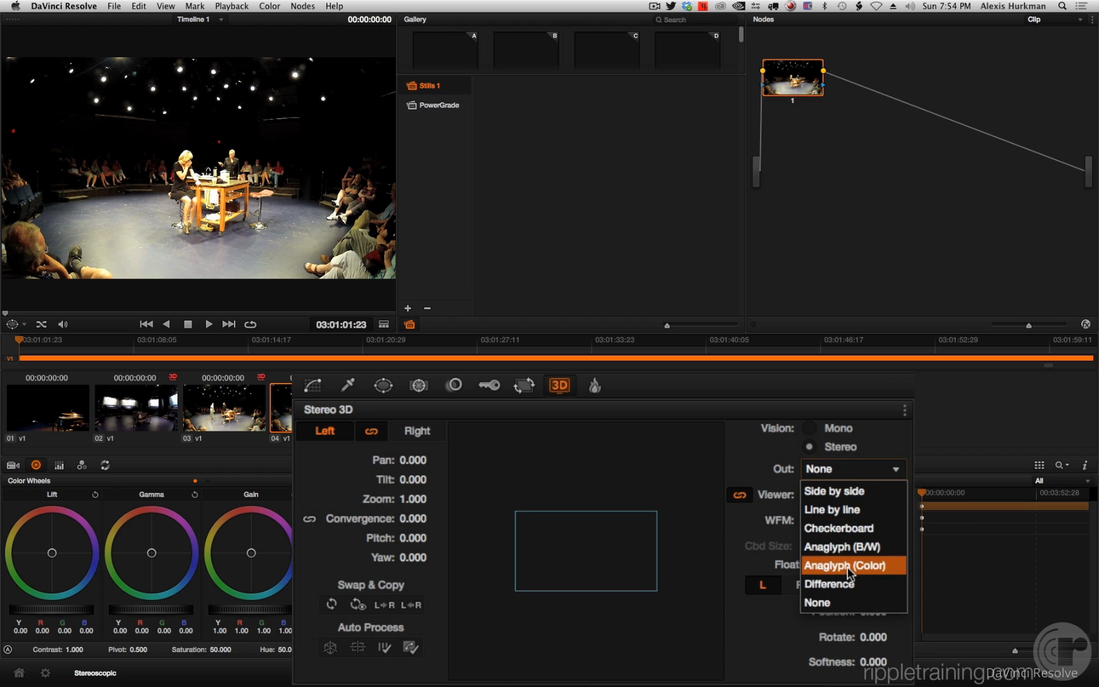
{"action": "left_click", "coordinate": [846, 565]}
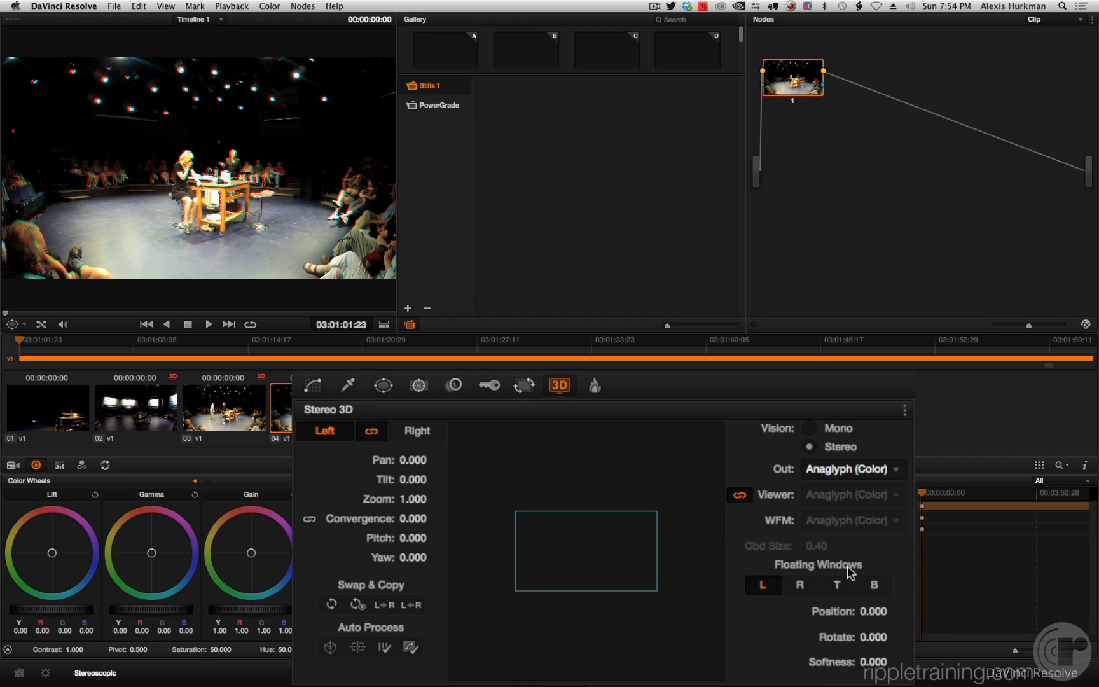
{"action": "mouse_move", "coordinate": [140, 190]}
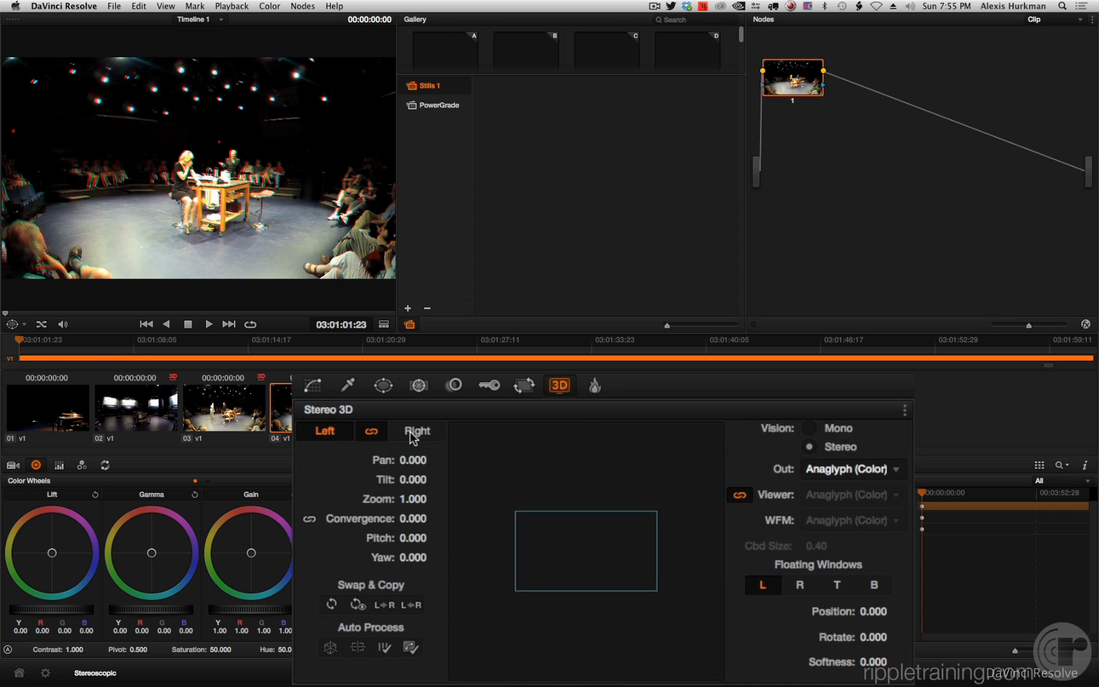
- Toggle to the right eye for adjustment and back to the left eye
{"action": "left_click", "coordinate": [416, 430]}
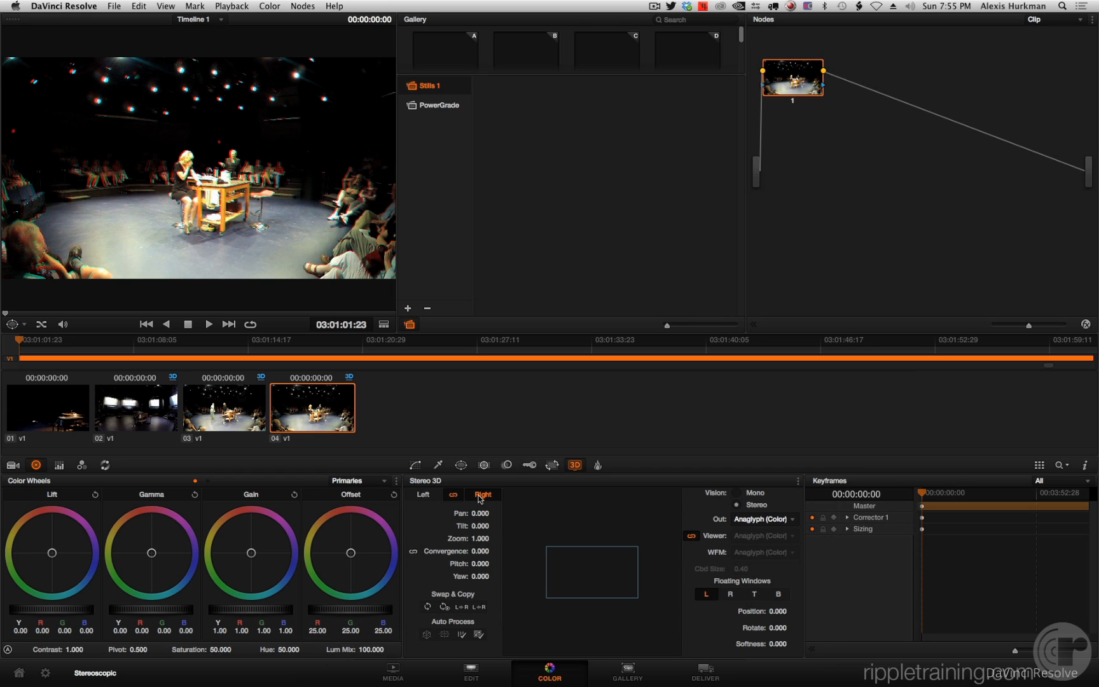
{"action": "left_click", "coordinate": [349, 375]}
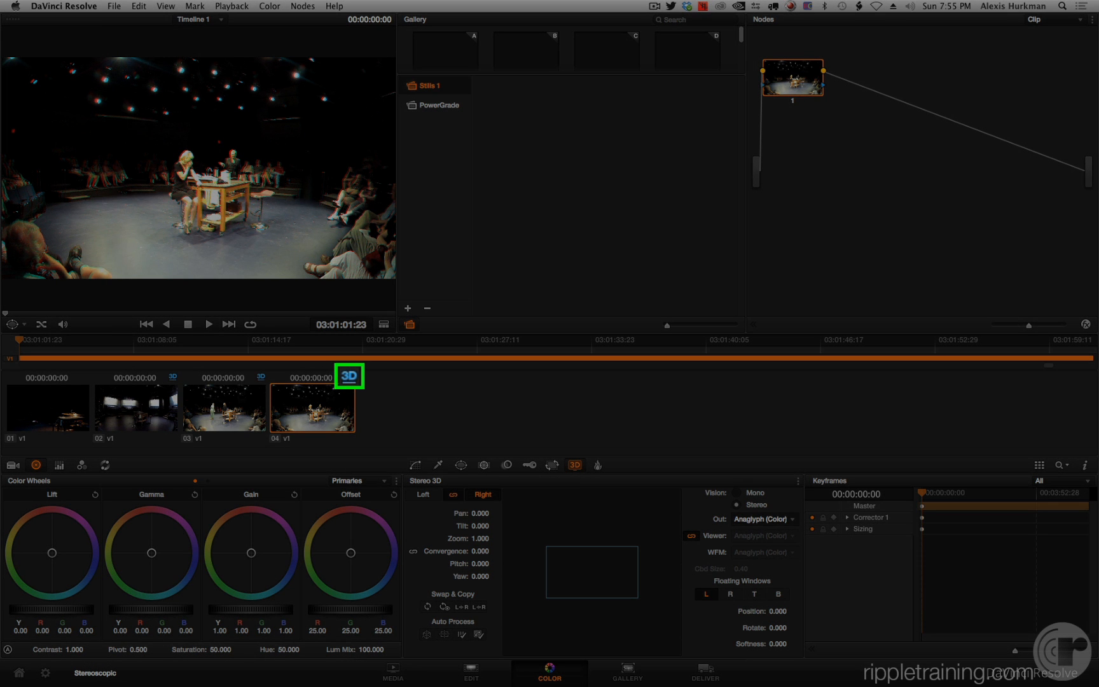
{"action": "left_click", "coordinate": [422, 494]}
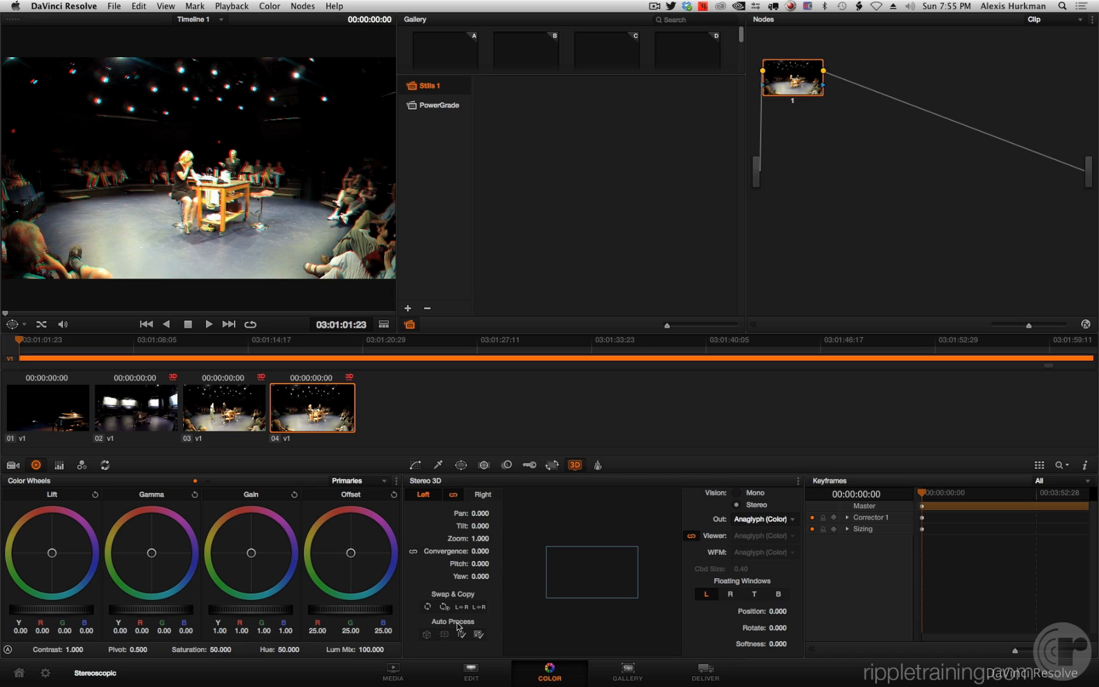
{"action": "mouse_move", "coordinate": [458, 626]}
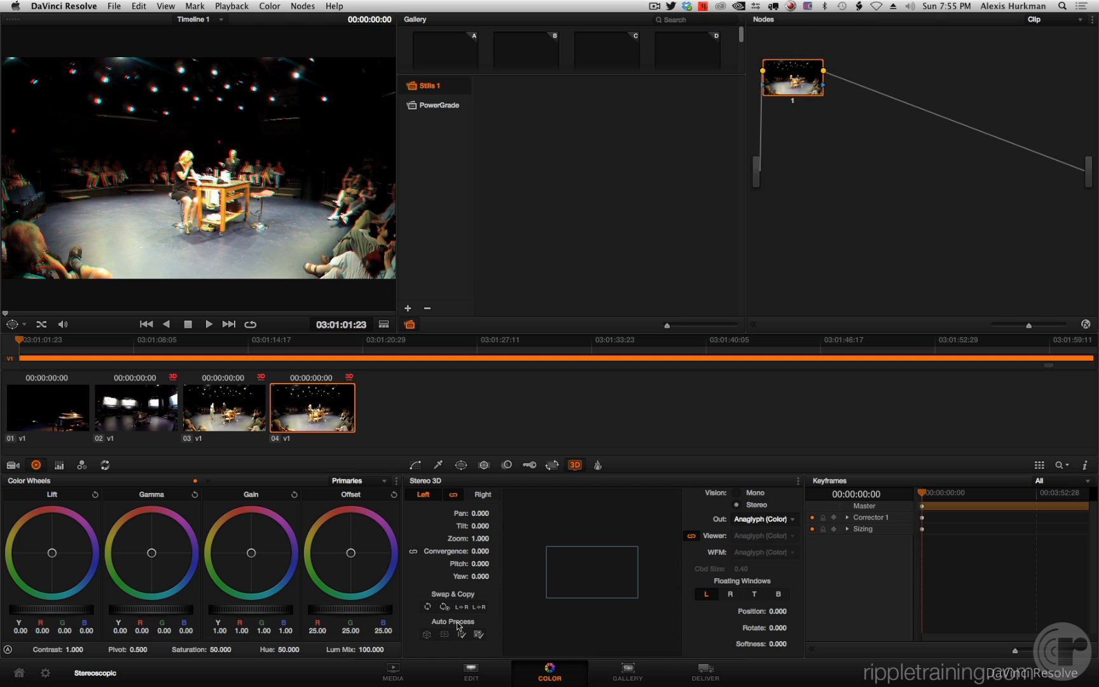
- Return to the Media page and open the Stereo > 100M3D_R right-eye folder
{"action": "left_click", "coordinate": [470, 671]}
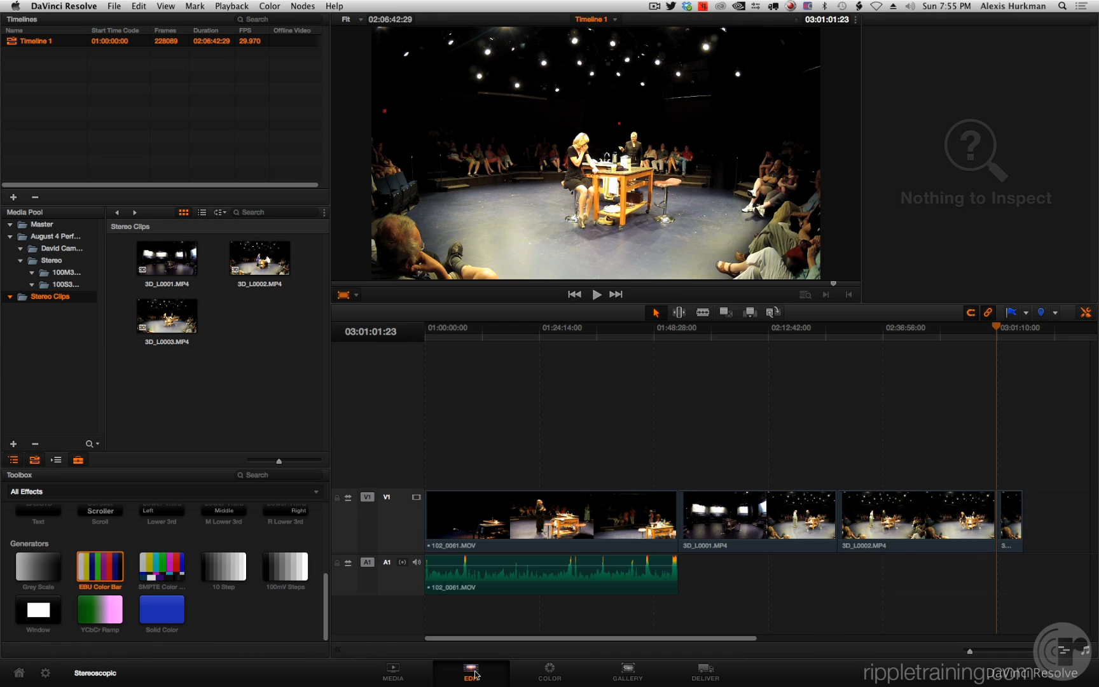
{"action": "left_click", "coordinate": [393, 670]}
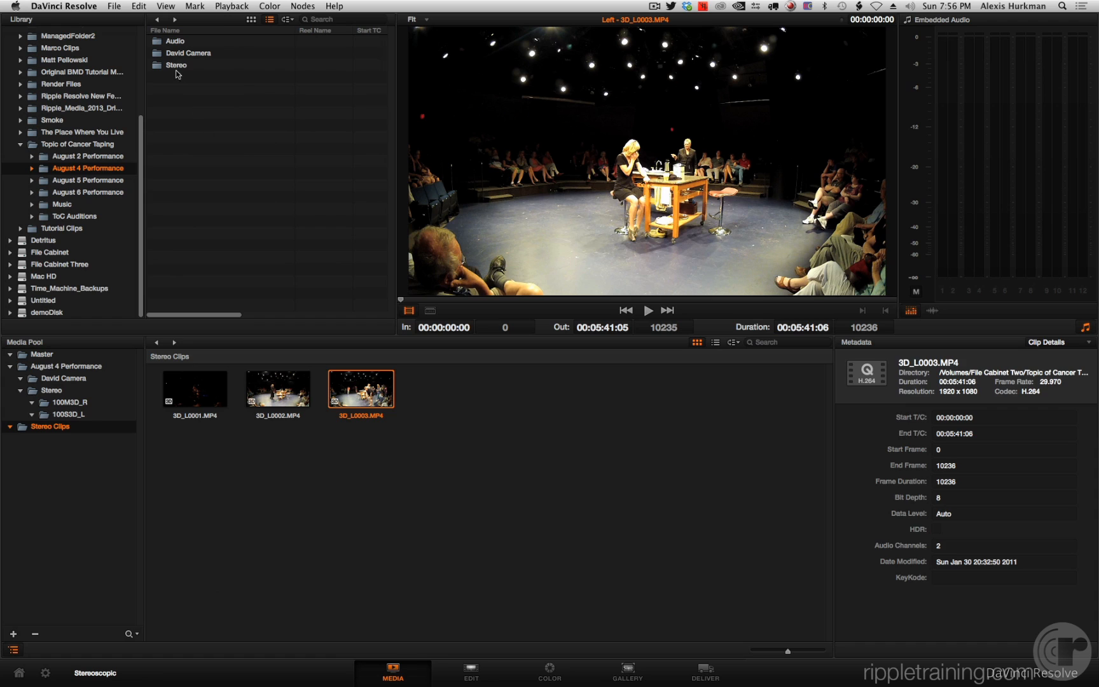
{"action": "left_click", "coordinate": [175, 65]}
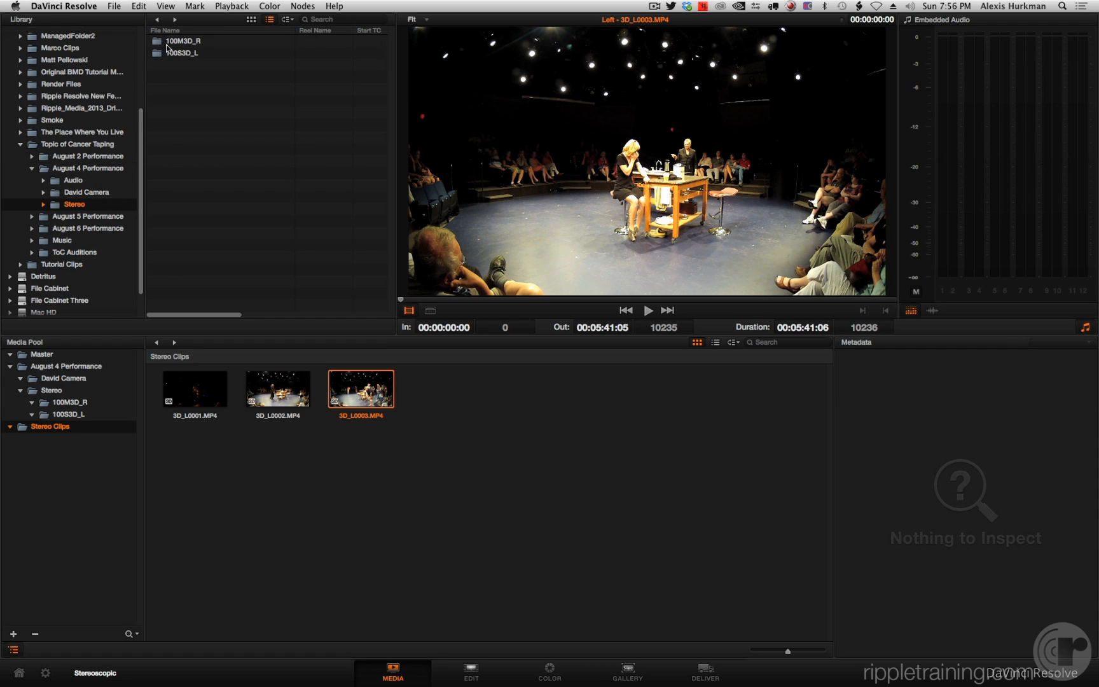
{"action": "left_click", "coordinate": [91, 217]}
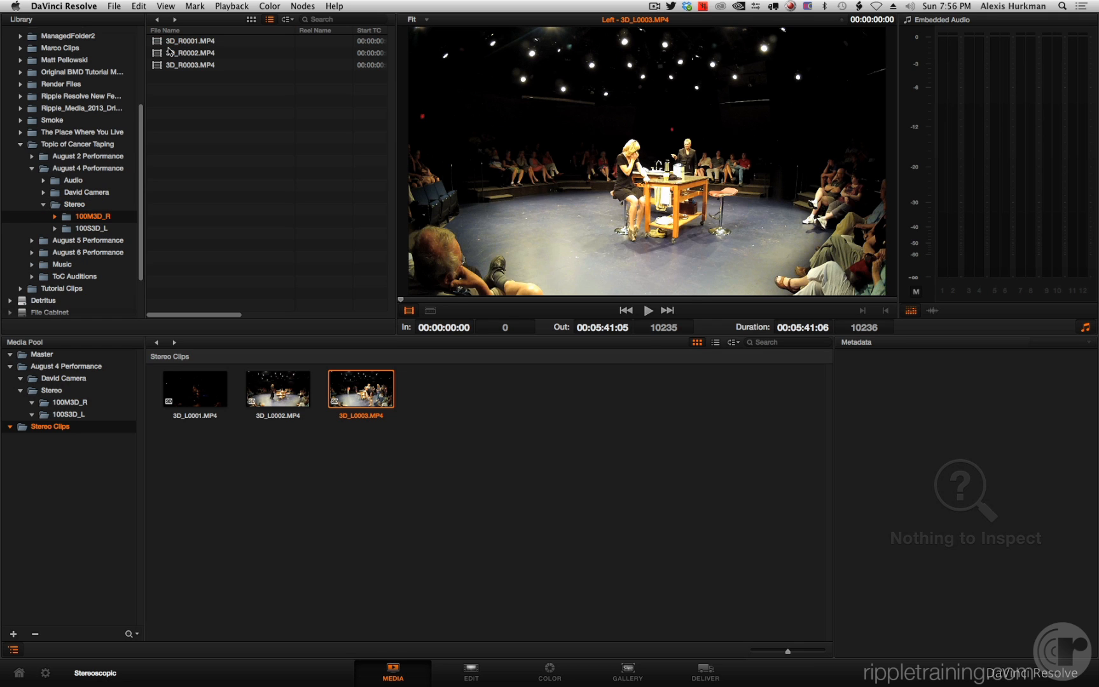
- Check the eye-matte options on 3D_R0001.MP4 and switch the Media Pool to list view
{"action": "right_click", "coordinate": [193, 41]}
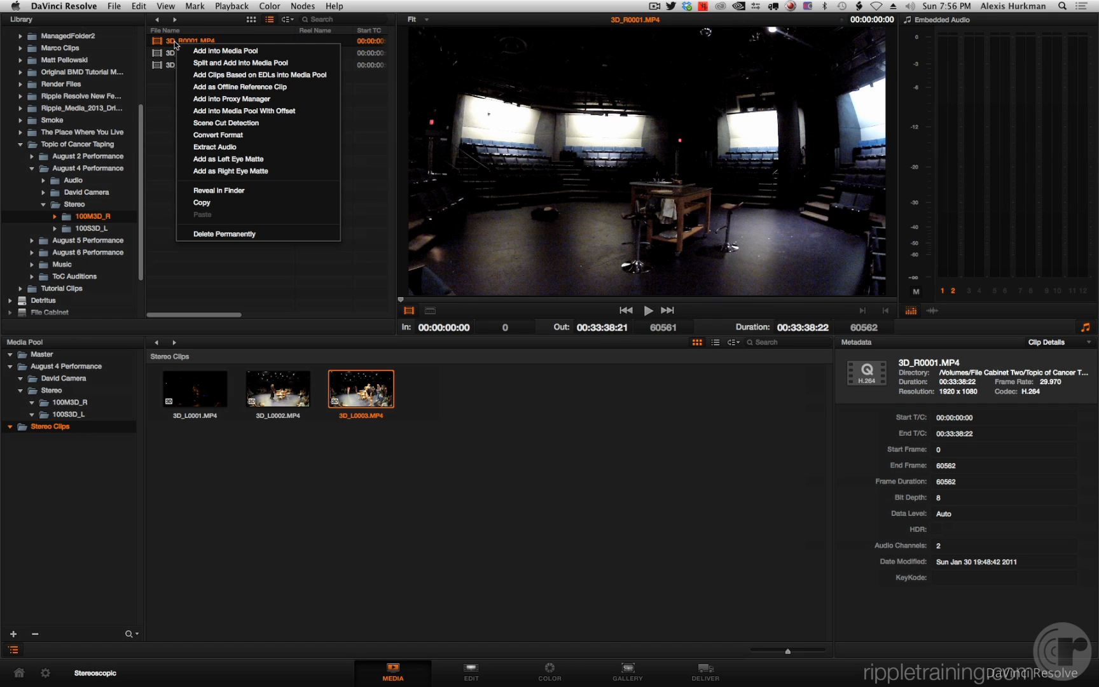
{"action": "mouse_move", "coordinate": [258, 159]}
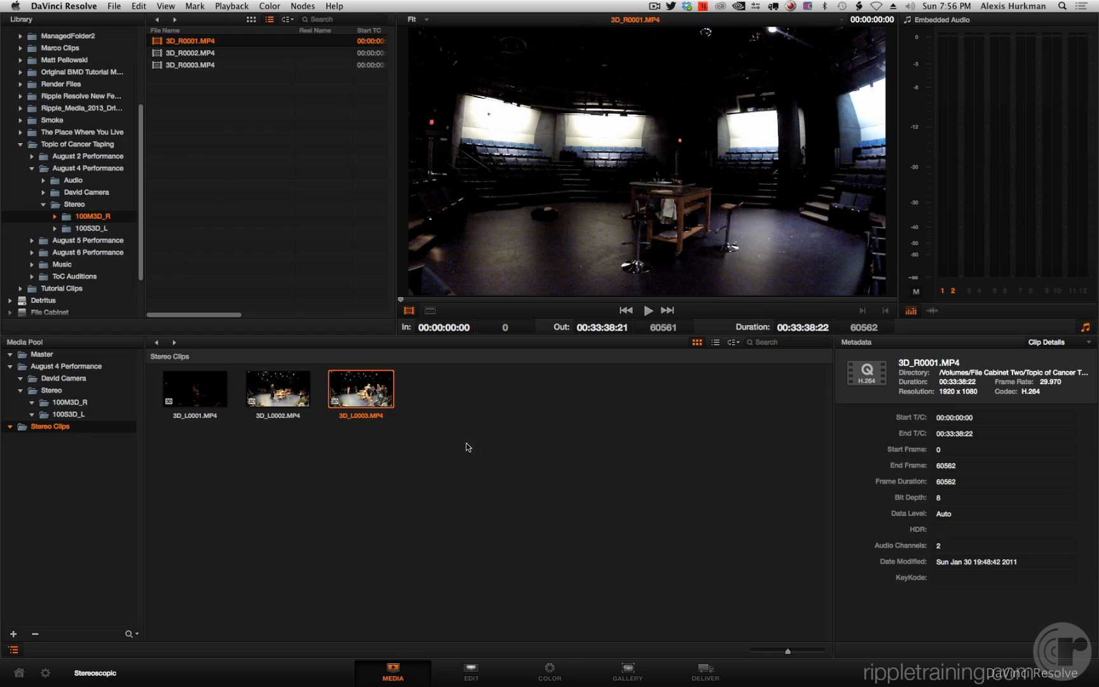
{"action": "left_click", "coordinate": [715, 342]}
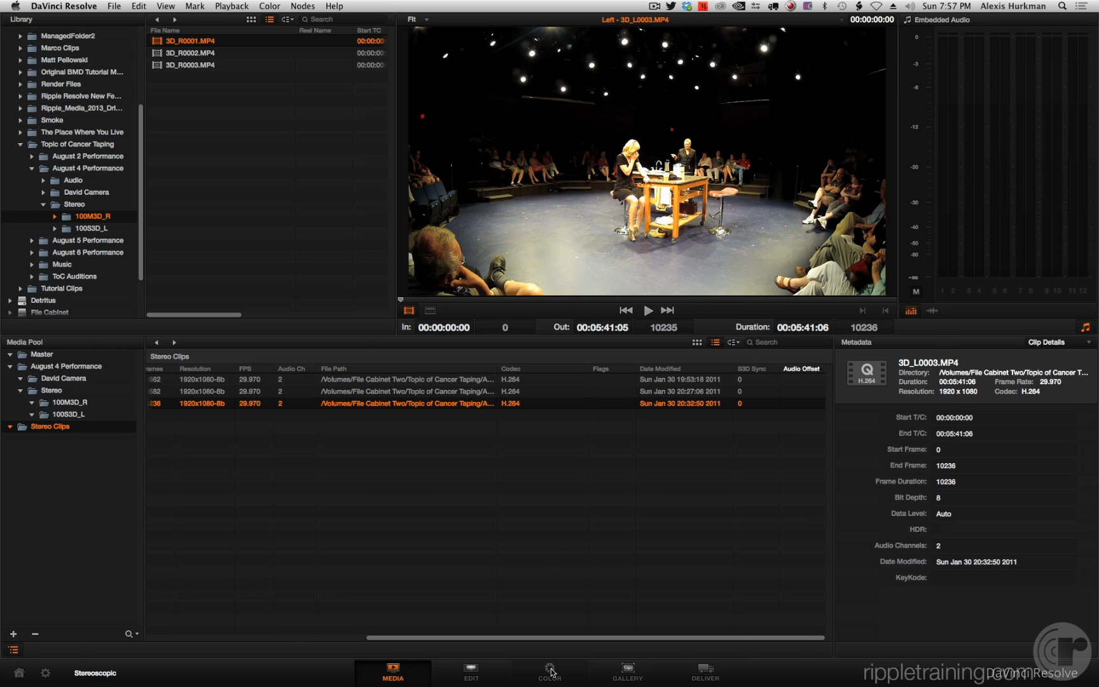
- On the Color page, open the gallery menu with Copy Grade preserve convergence, floating windows and auto align
{"action": "left_click", "coordinate": [549, 669]}
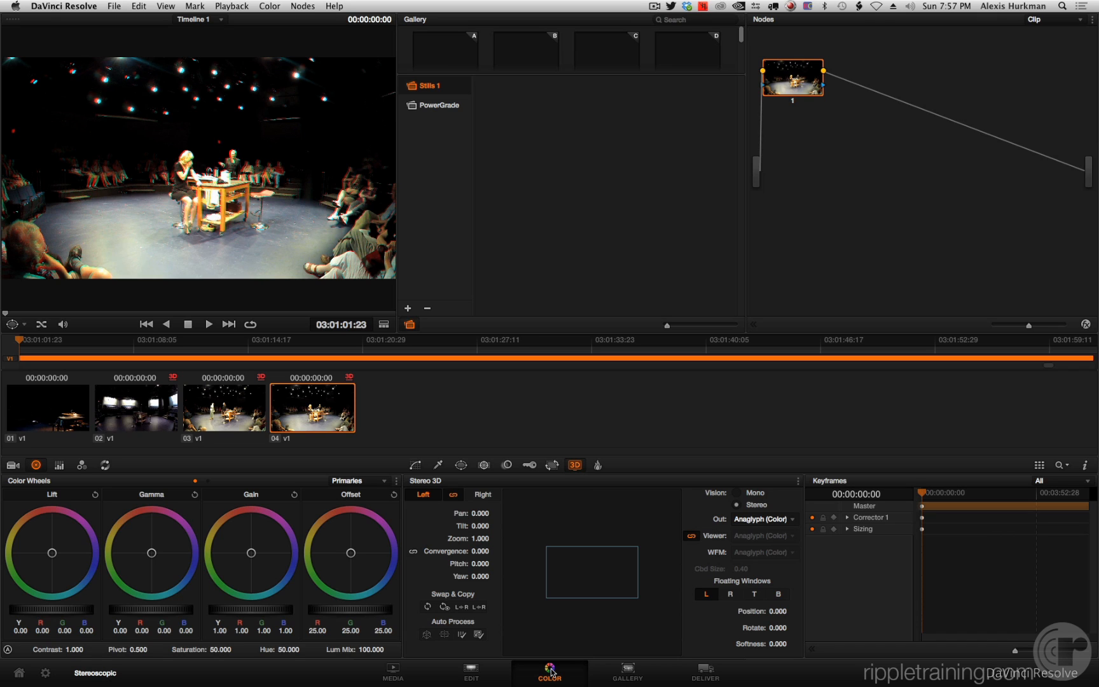
{"action": "right_click", "coordinate": [582, 182]}
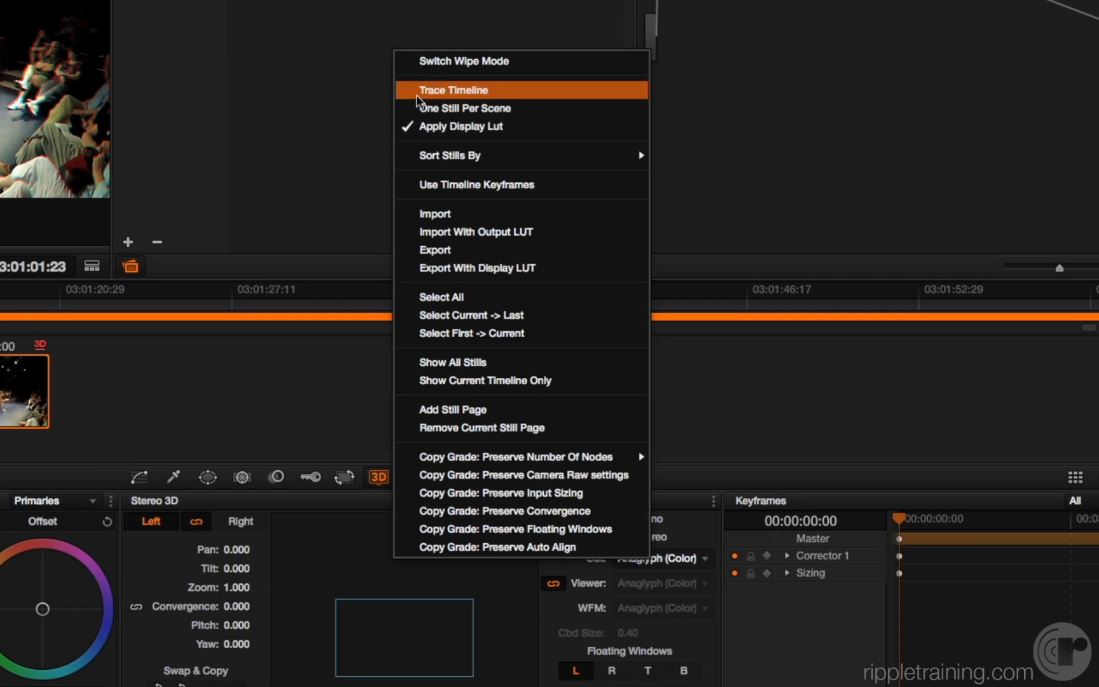
{"action": "mouse_move", "coordinate": [515, 456]}
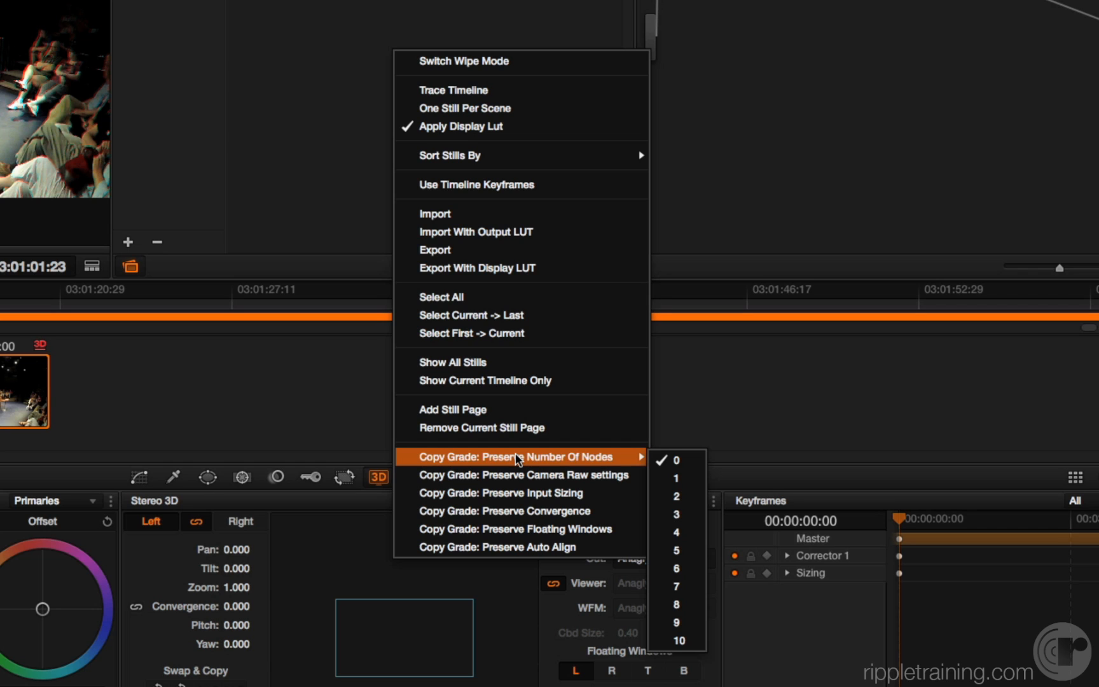
{"action": "mouse_move", "coordinate": [533, 469]}
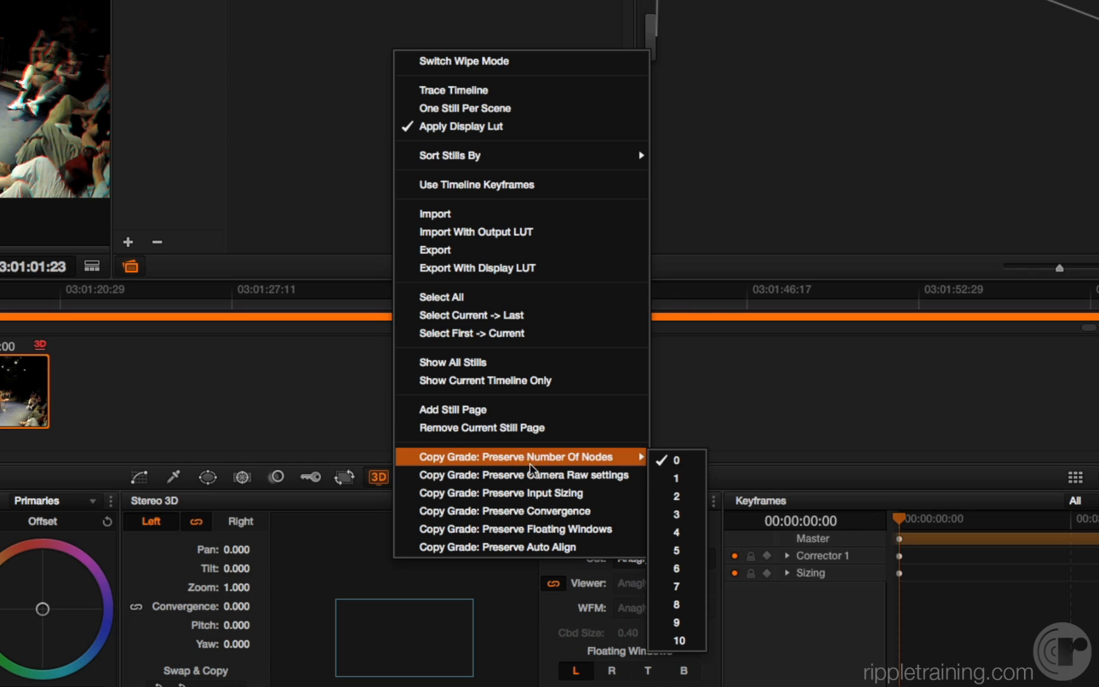
{"action": "mouse_move", "coordinate": [530, 475]}
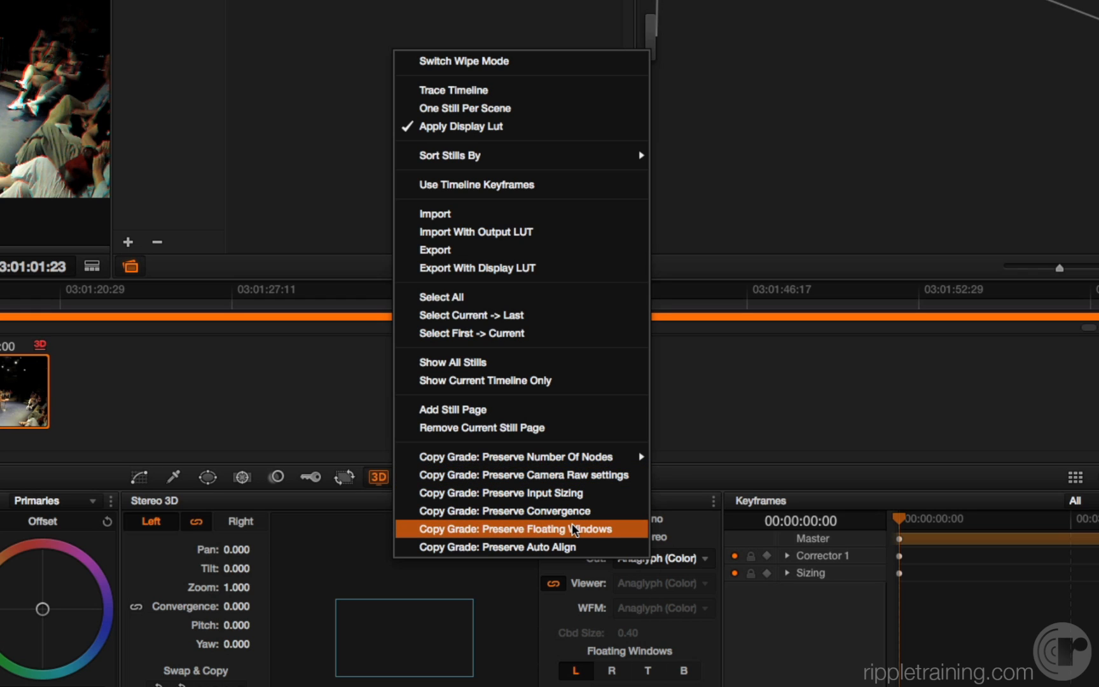
{"action": "mouse_move", "coordinate": [578, 547]}
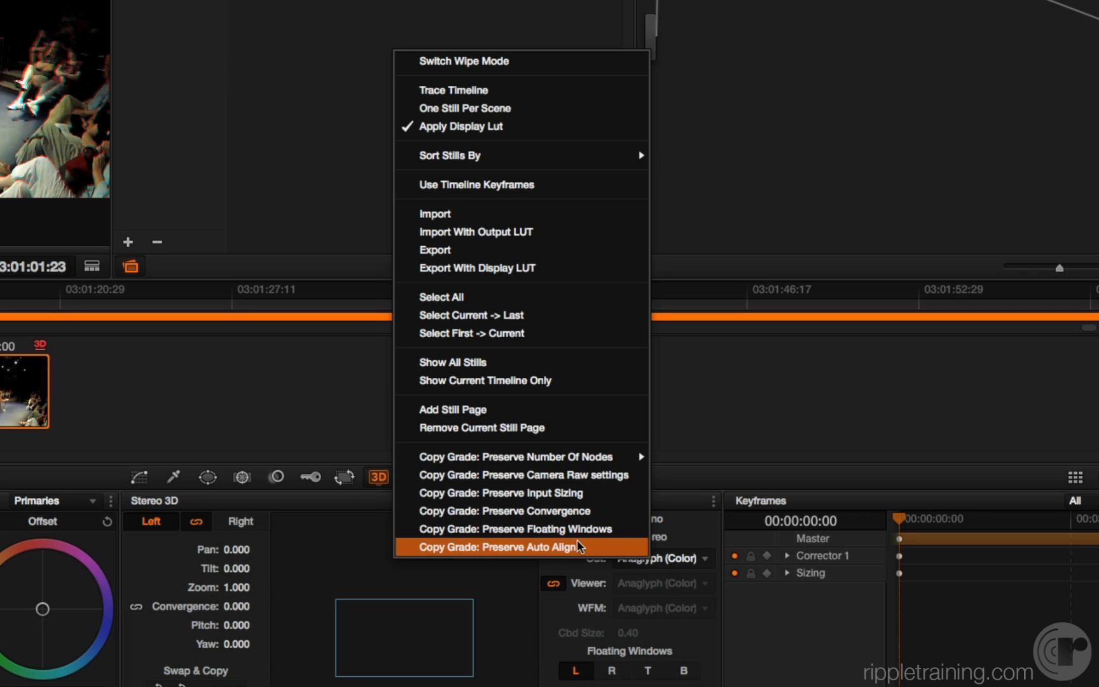
{"action": "mouse_move", "coordinate": [505, 511]}
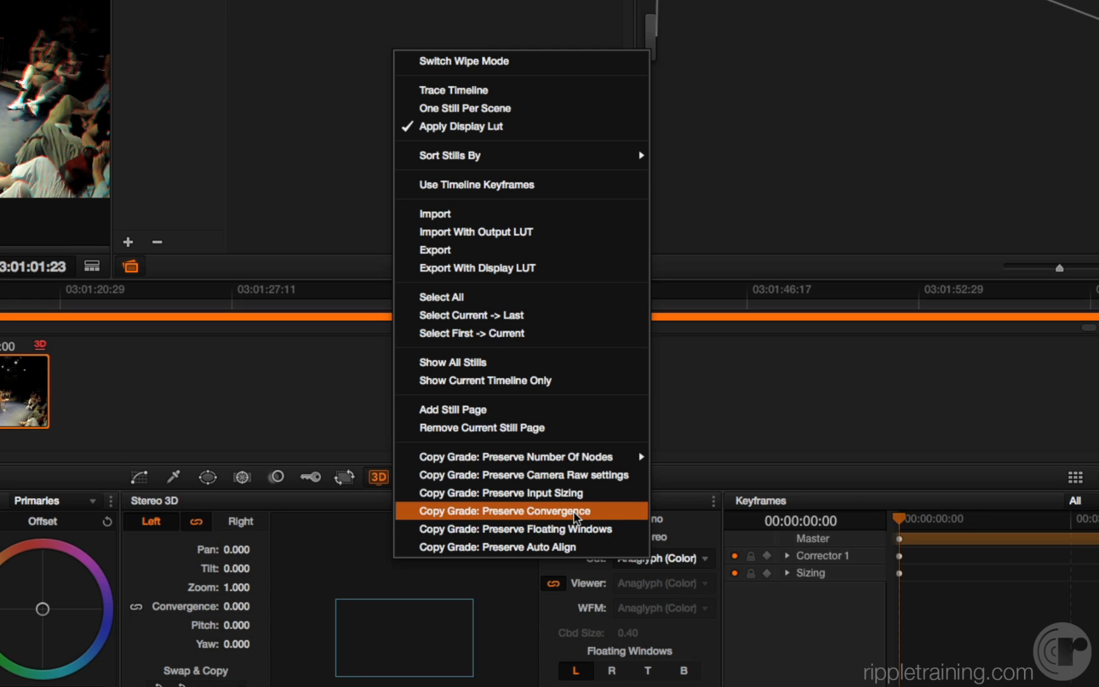
- Move to the Deliver page and scroll Render Settings to Output Options
{"action": "left_click", "coordinate": [500, 512]}
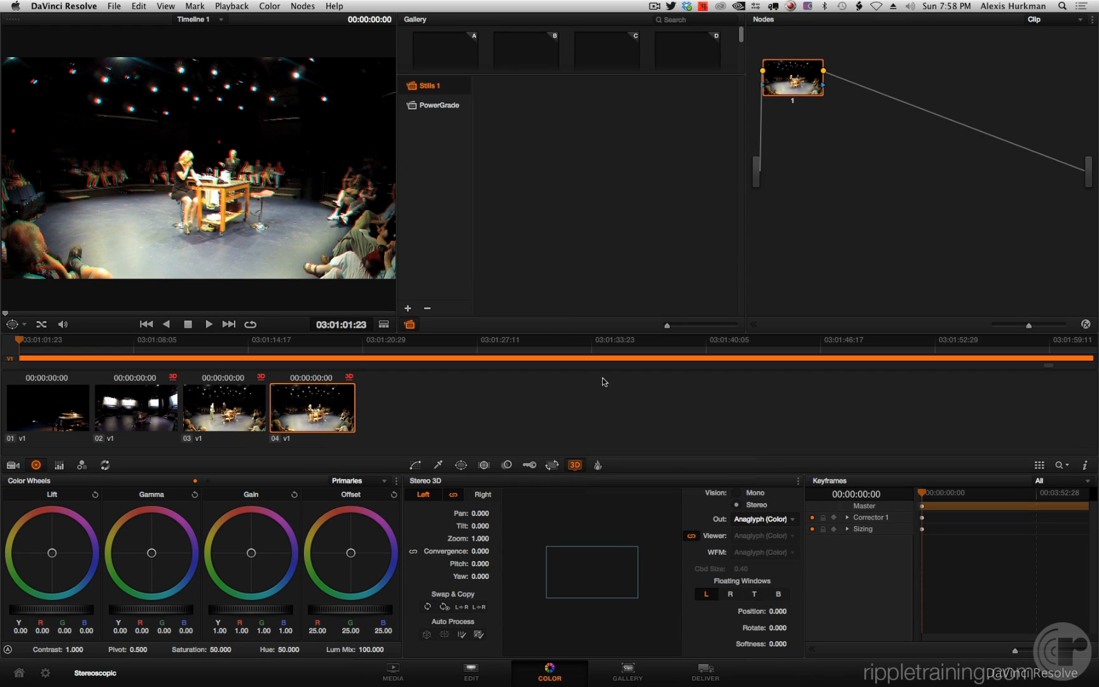
{"action": "mouse_move", "coordinate": [699, 588]}
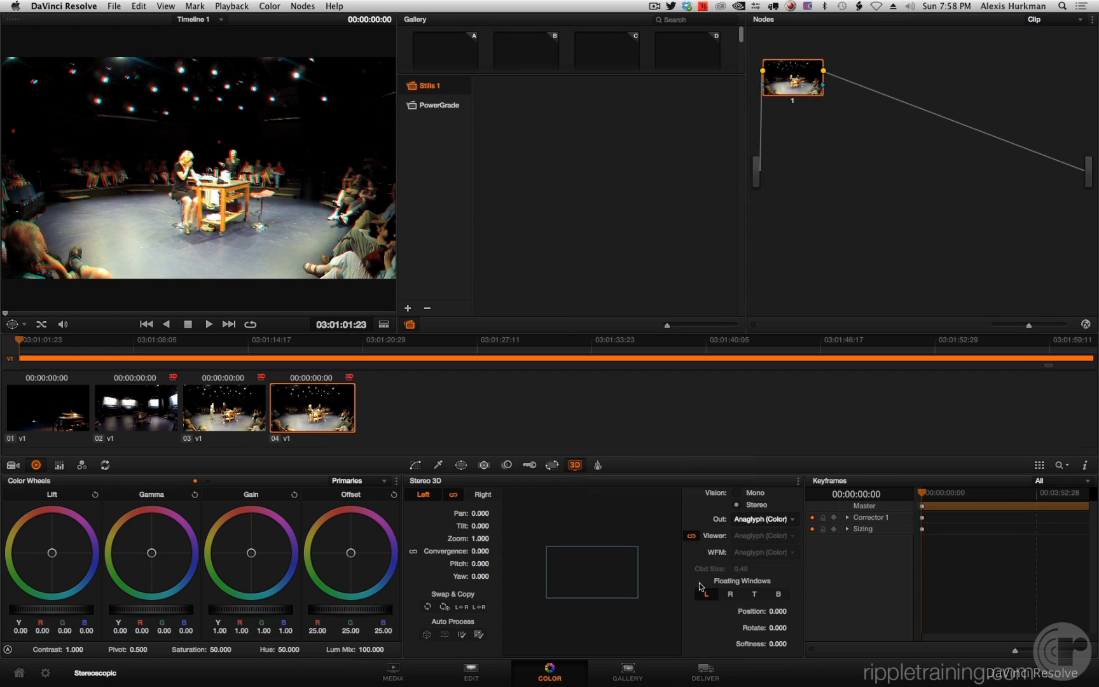
{"action": "left_click", "coordinate": [704, 671]}
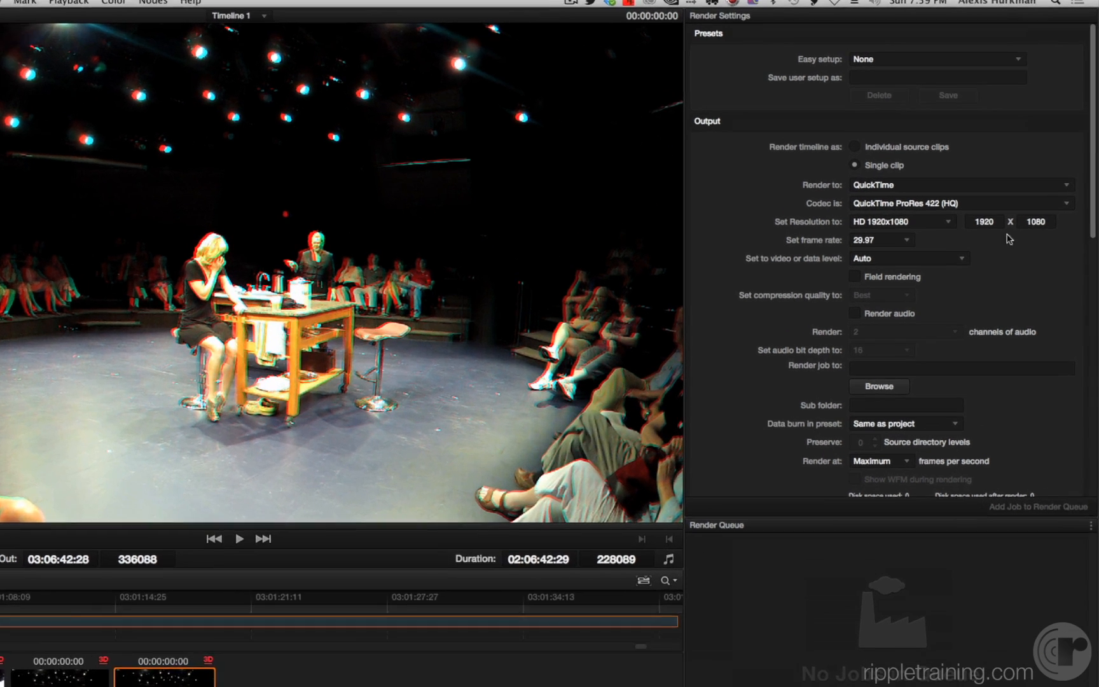
{"action": "scroll", "scroll_direction": "down", "scroll_amount": 3}
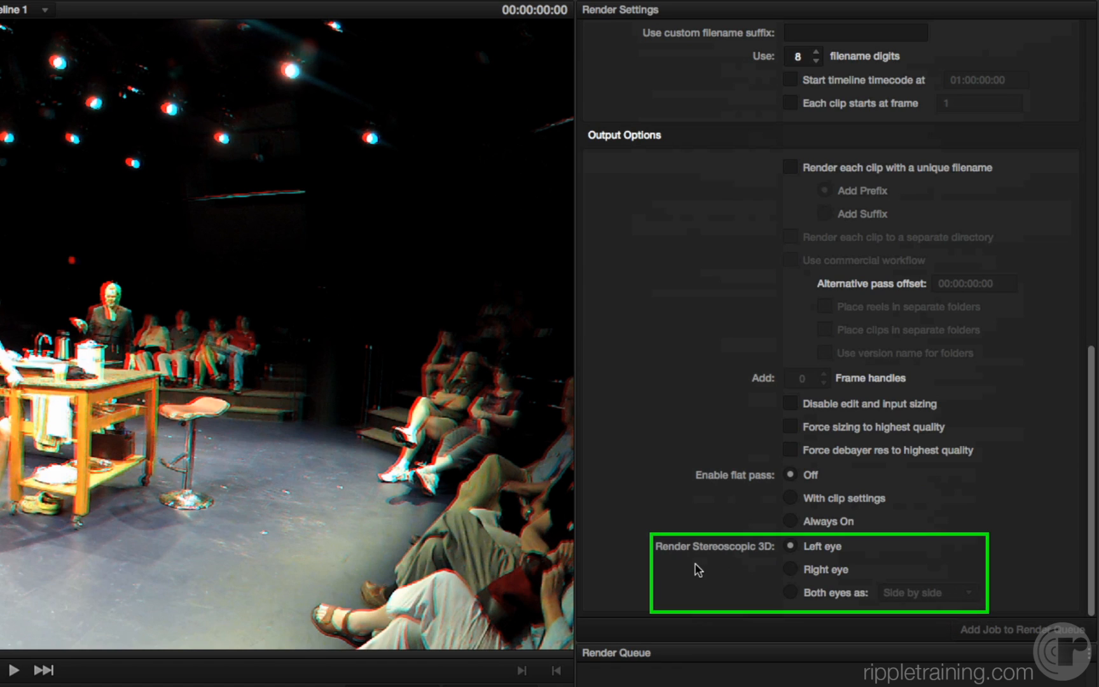
{"action": "mouse_move", "coordinate": [759, 555]}
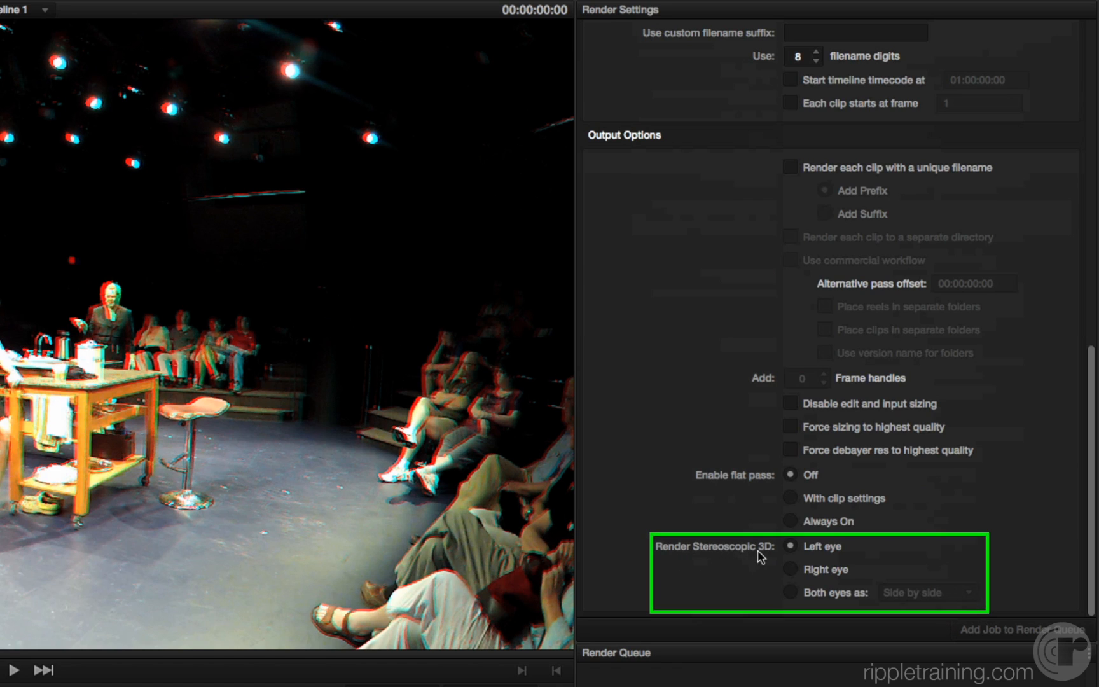
{"action": "mouse_move", "coordinate": [656, 125]}
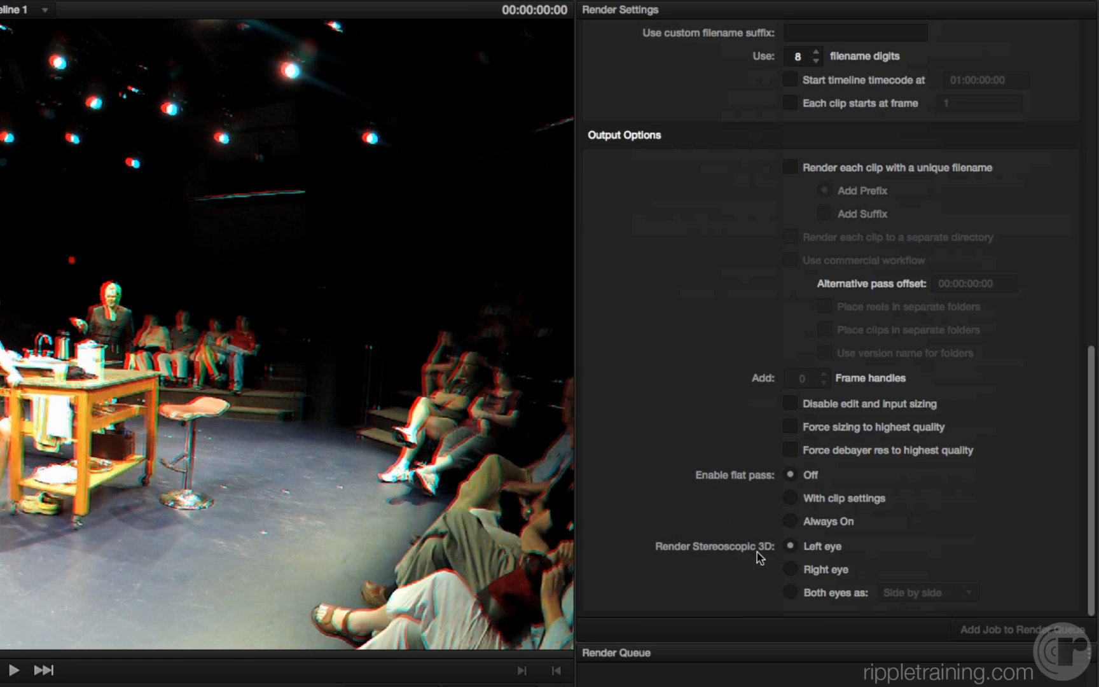
- Set Render Stereoscopic 3D to Both eyes as Separate files
{"action": "left_click", "coordinate": [819, 546]}
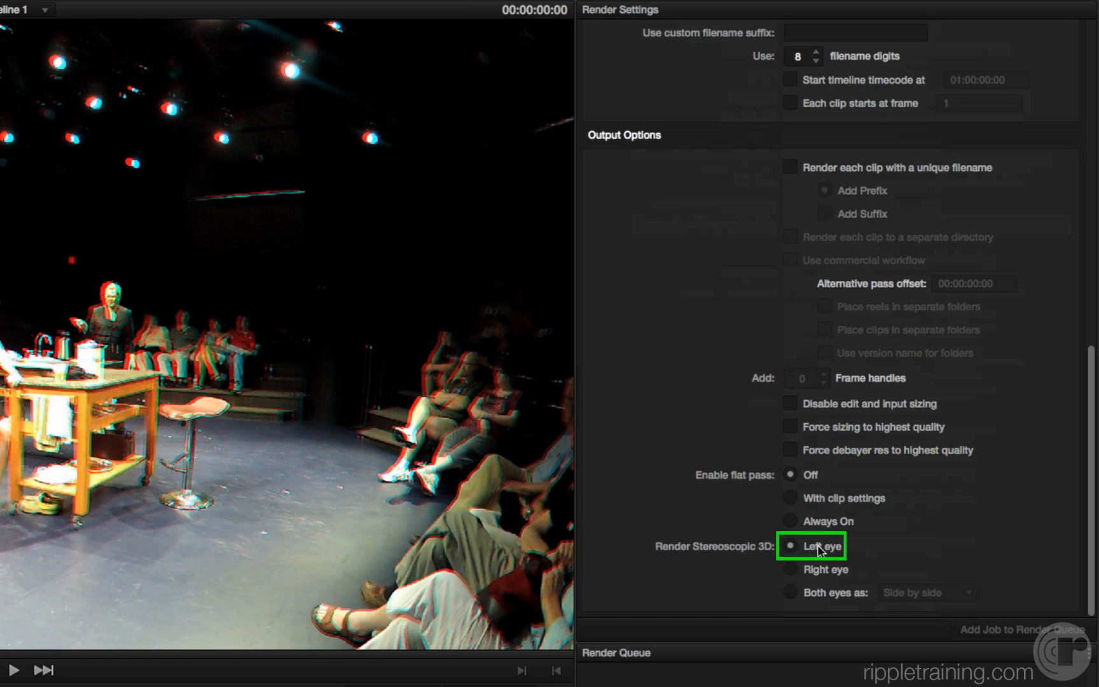
{"action": "left_click", "coordinate": [794, 568]}
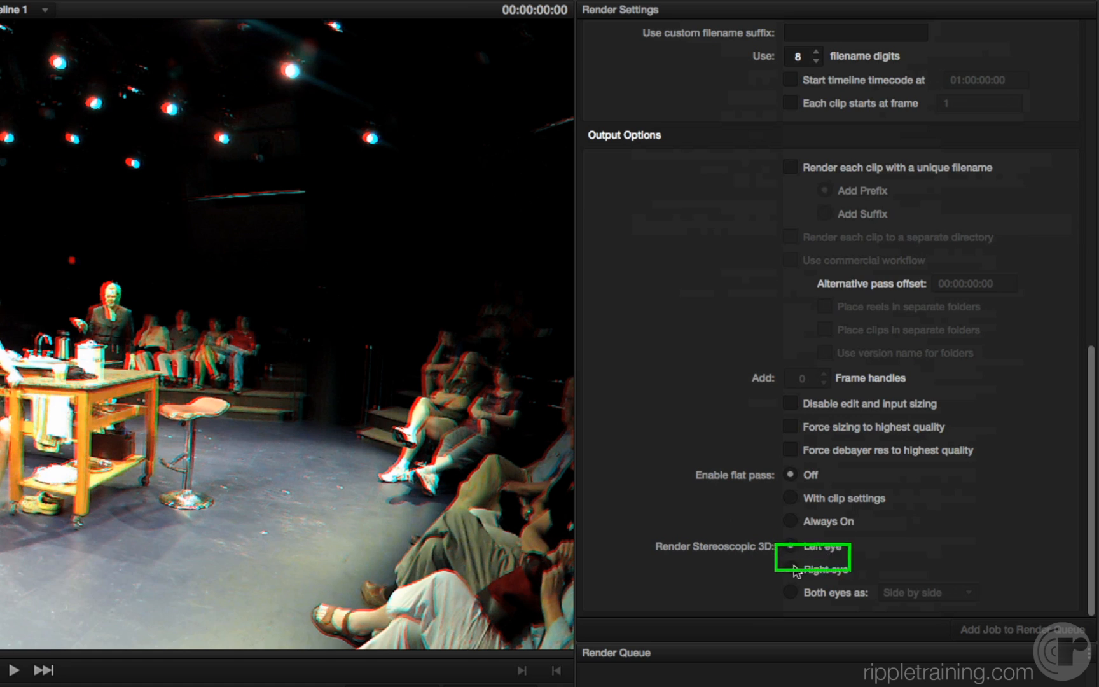
{"action": "left_click", "coordinate": [792, 568]}
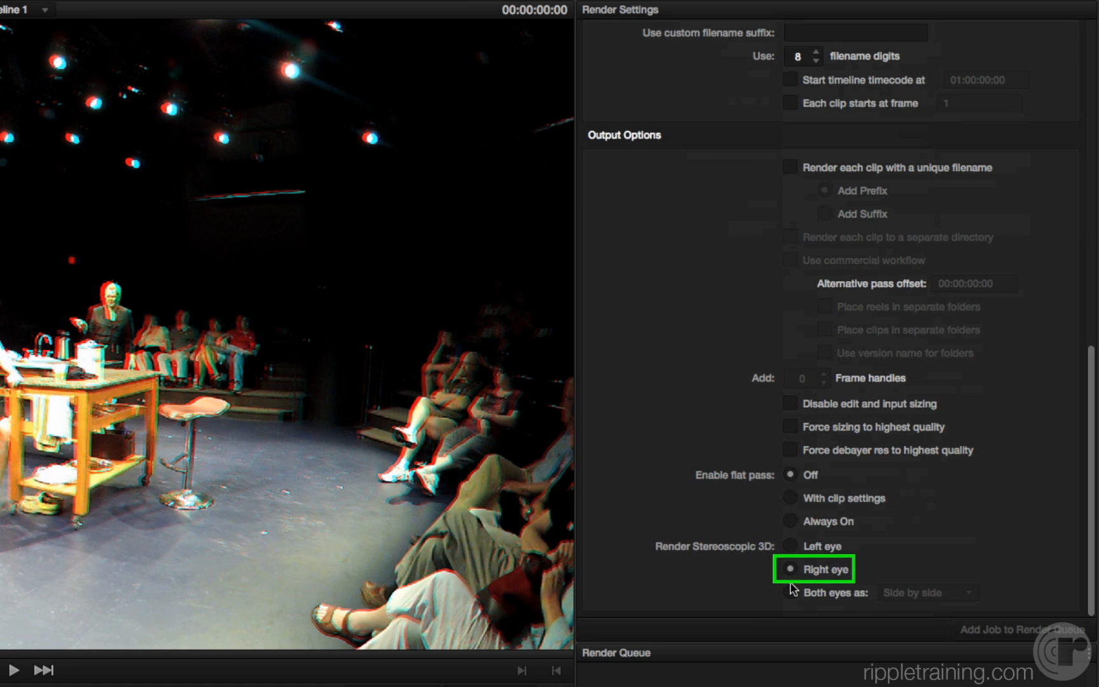
{"action": "left_click", "coordinate": [791, 592]}
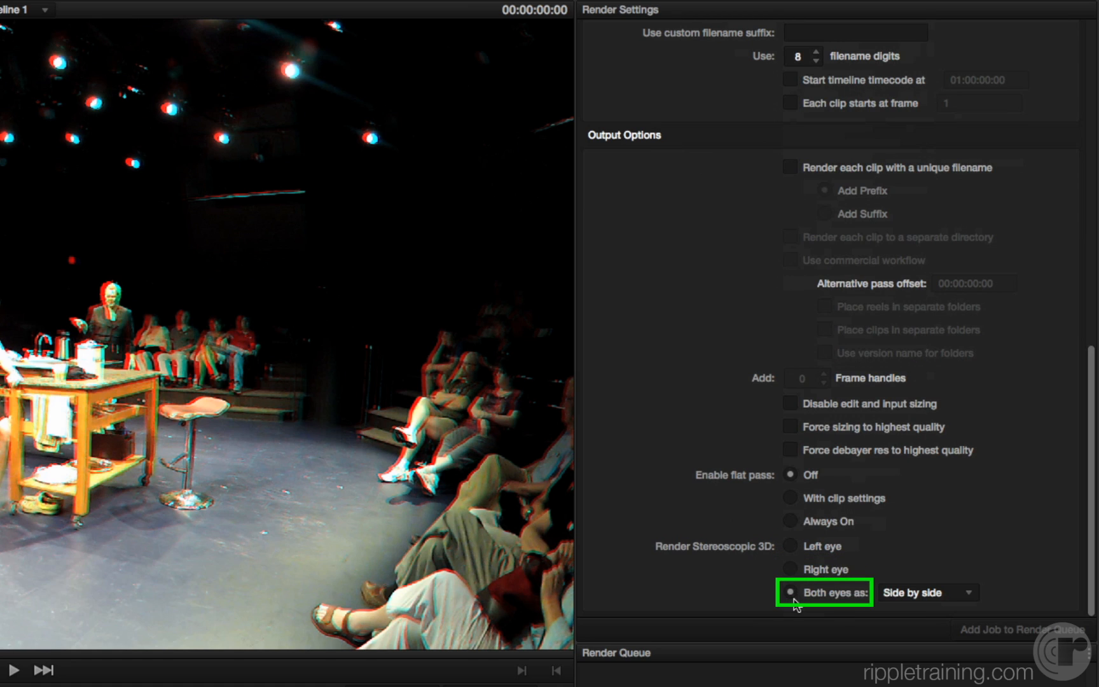
{"action": "left_click", "coordinate": [925, 593]}
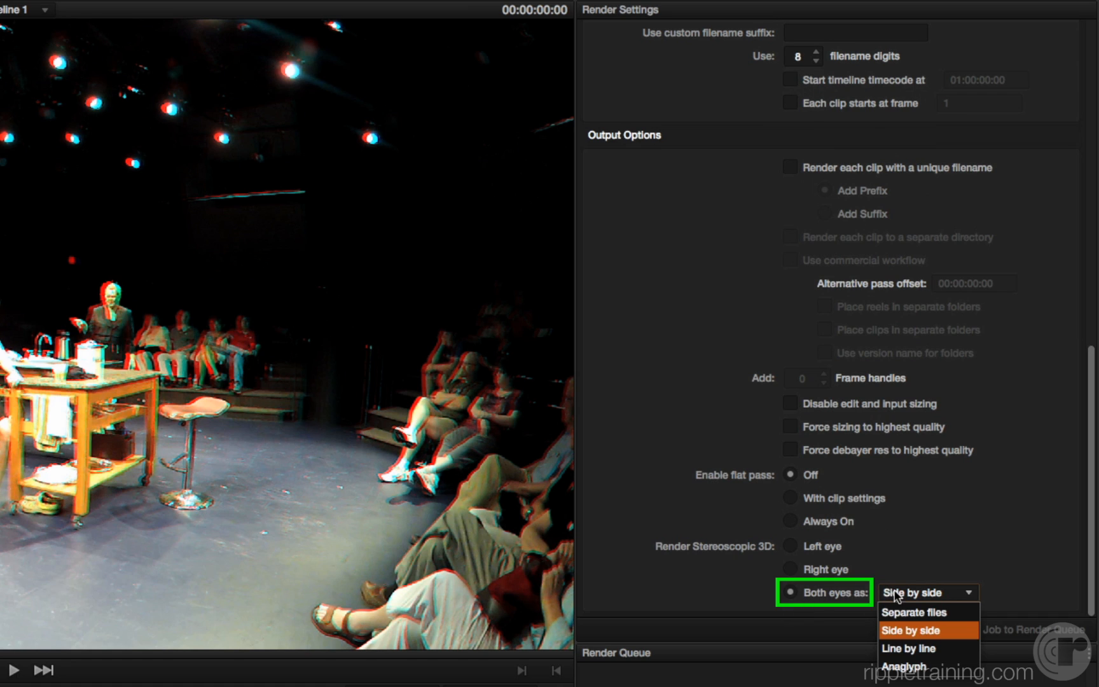
{"action": "left_click", "coordinate": [914, 611]}
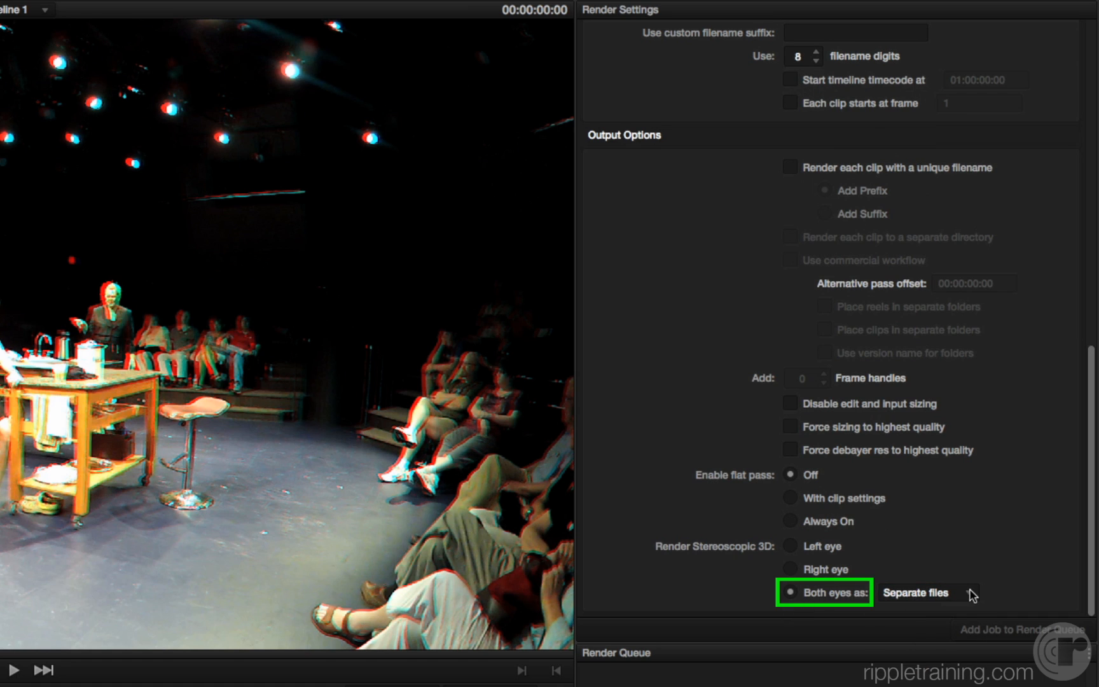
{"action": "left_click", "coordinate": [924, 593]}
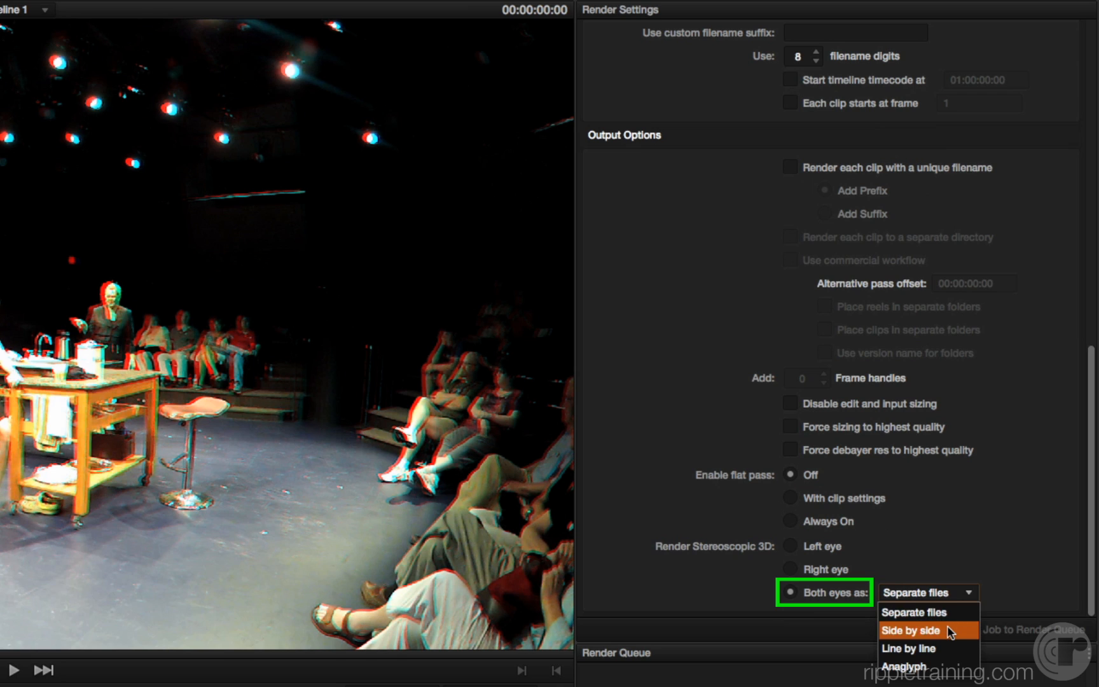
{"action": "mouse_move", "coordinate": [907, 648]}
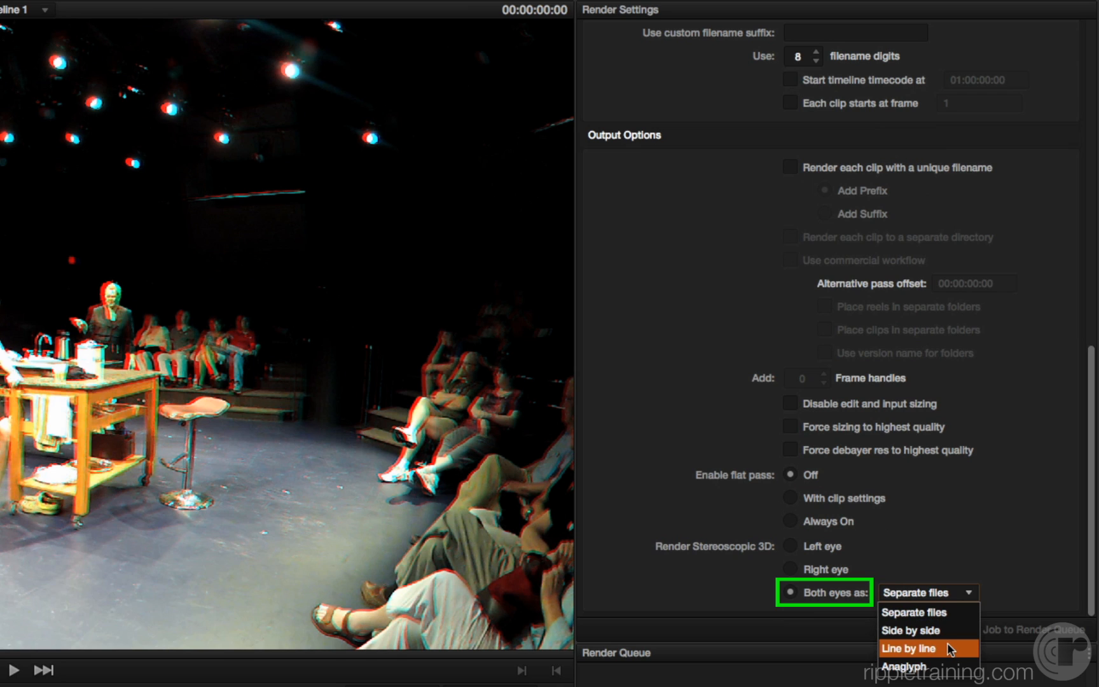
{"action": "mouse_move", "coordinate": [910, 666]}
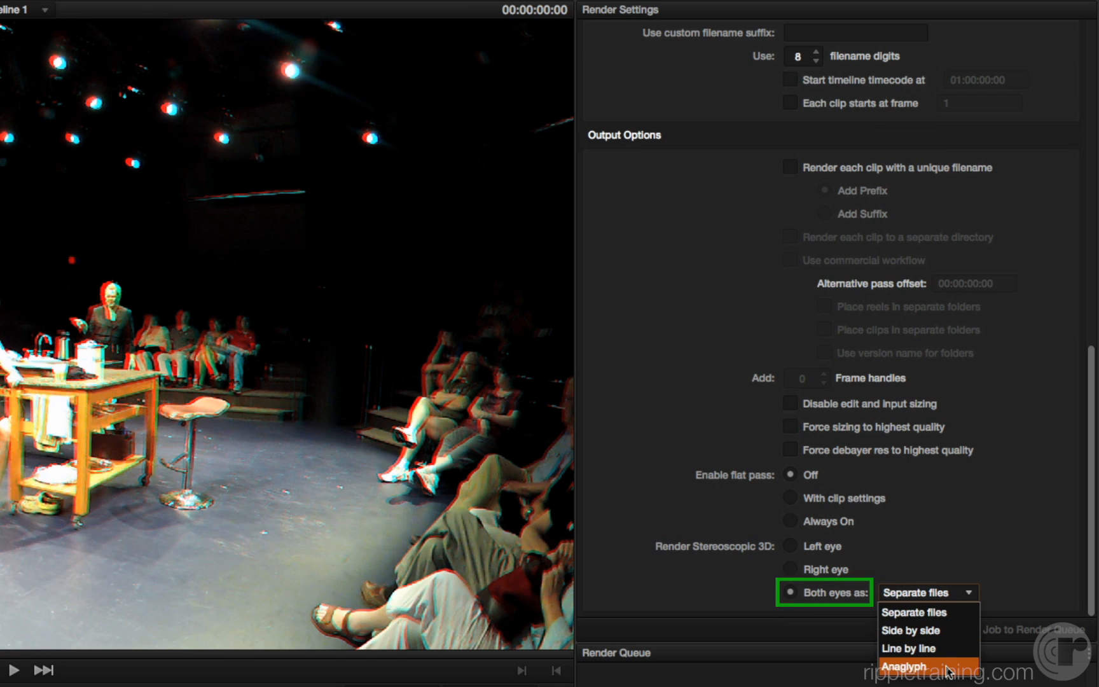